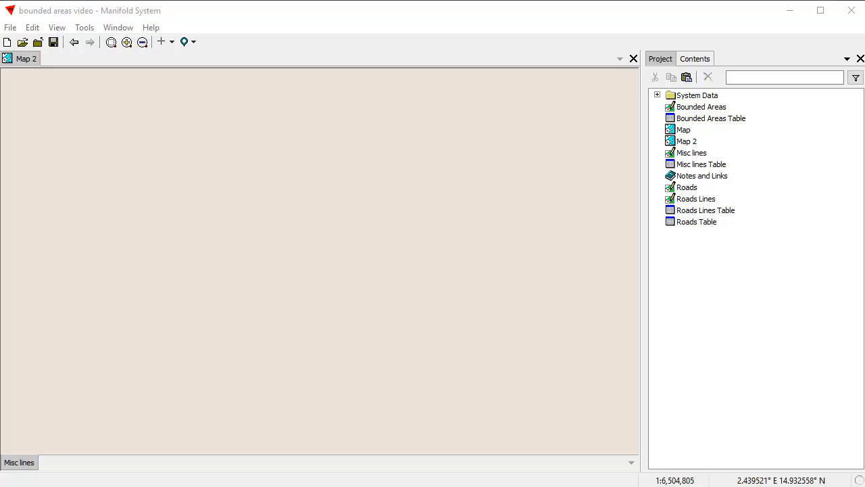
pyautogui.moveTo(734, 218)
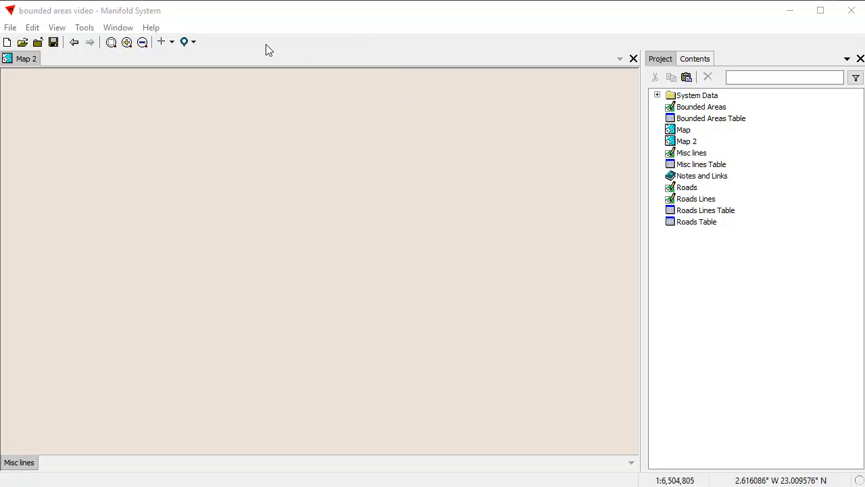
pyautogui.moveTo(308, 52)
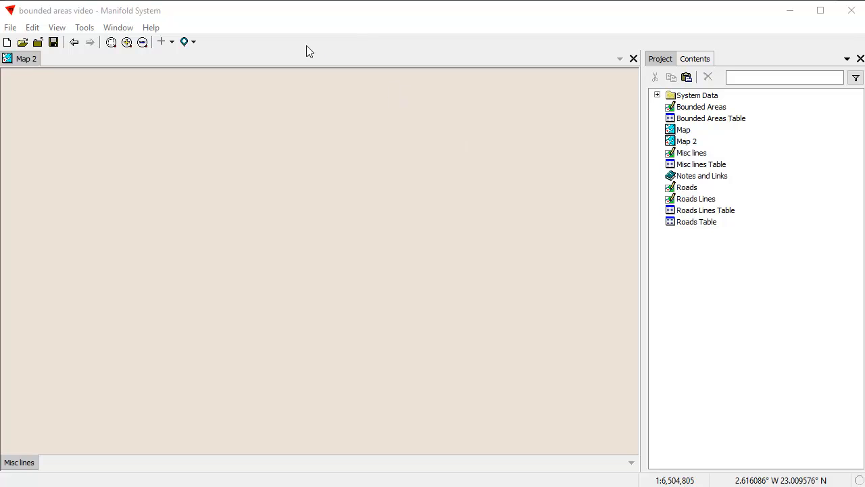
pyautogui.moveTo(313, 365)
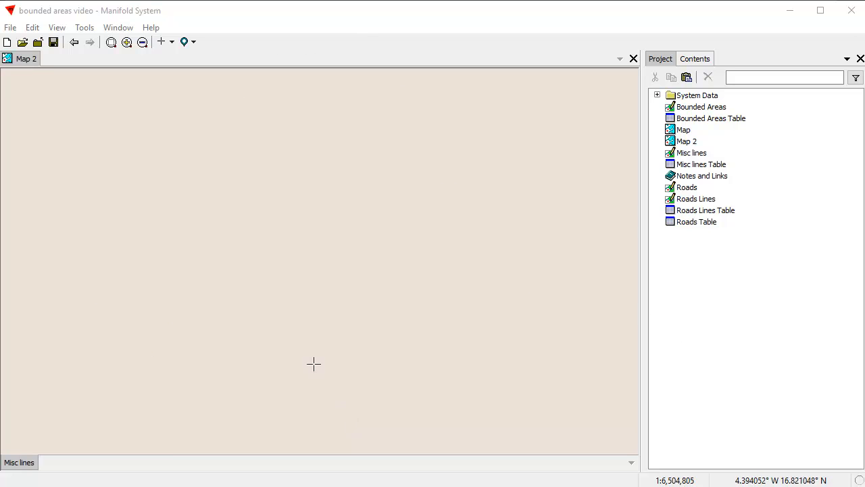
pyautogui.moveTo(377, 53)
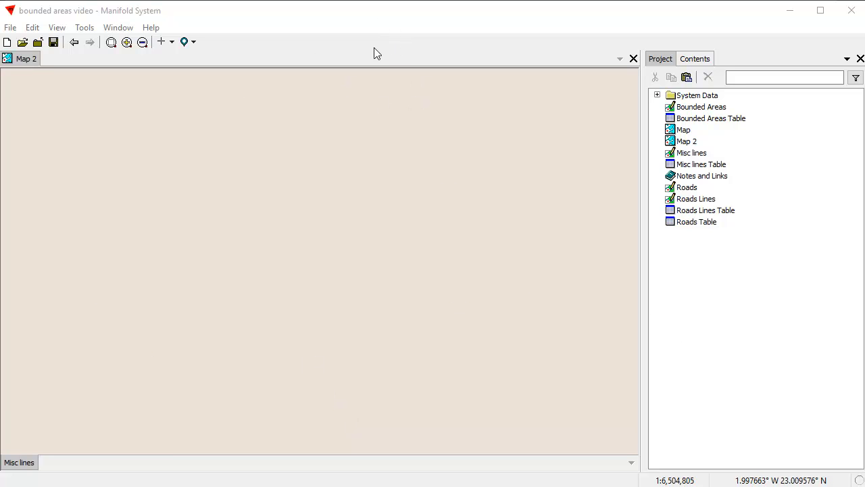
pyautogui.moveTo(379, 55)
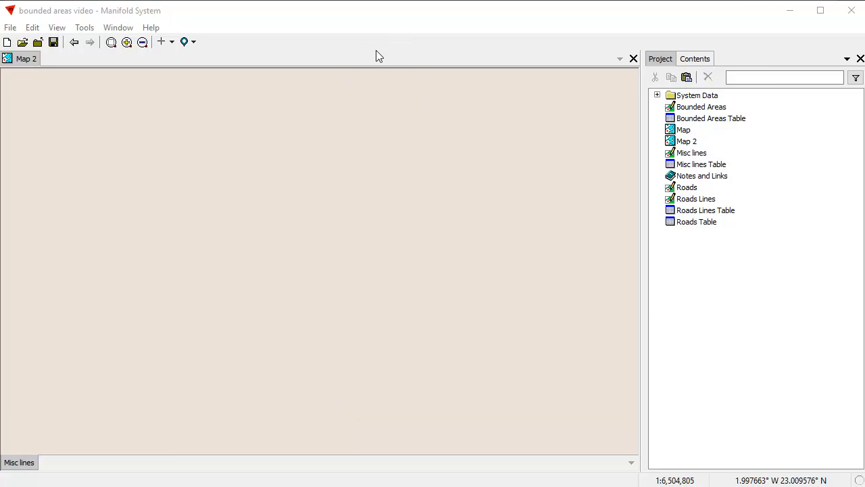
# Draw intersecting road lines on Map 2 with Create Line and save them
pyautogui.click(172, 42)
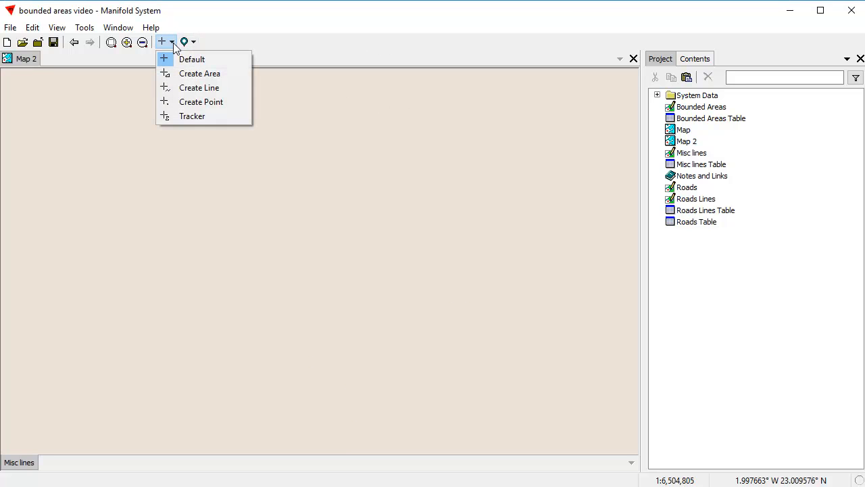
pyautogui.click(191, 59)
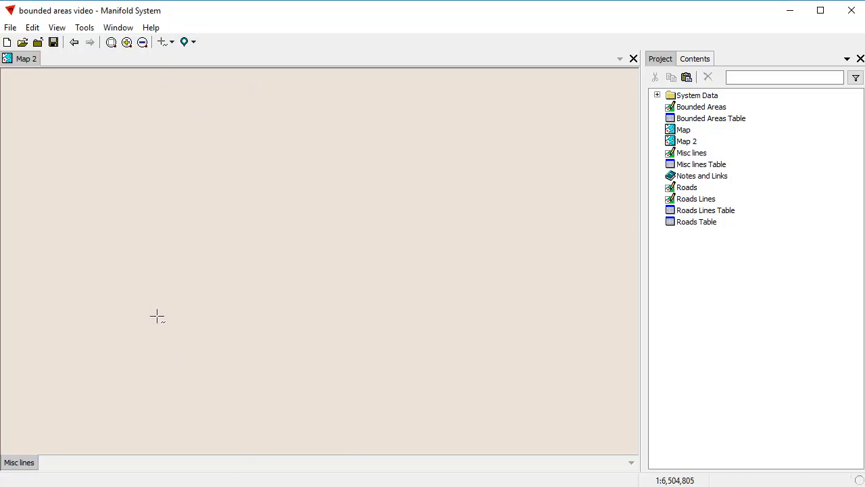
pyautogui.moveTo(189, 379)
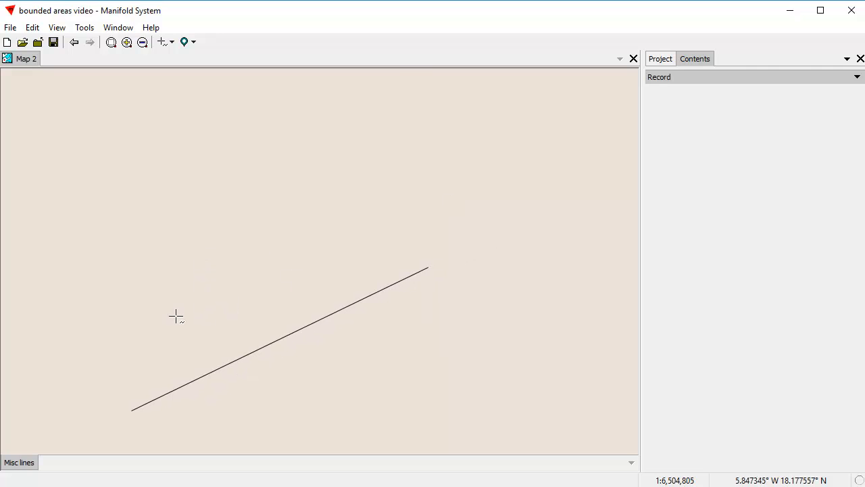
pyautogui.moveTo(114, 329); pyautogui.dragTo(400, 202)
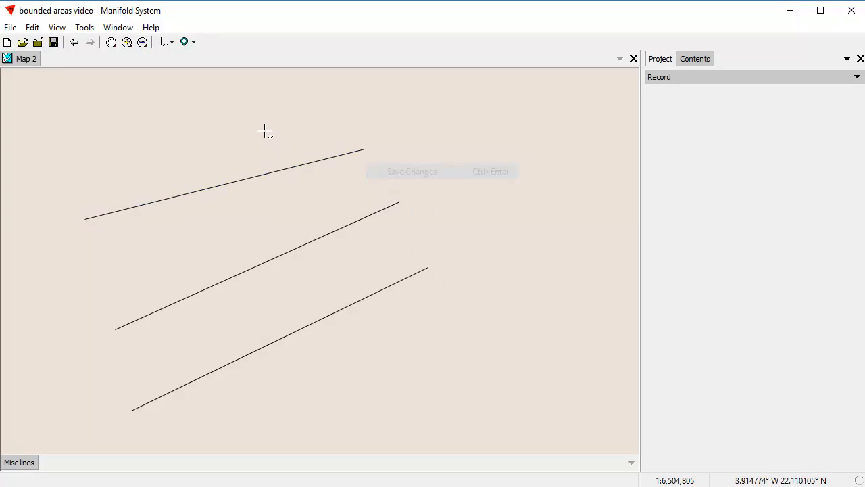
pyautogui.moveTo(280, 115); pyautogui.dragTo(350, 235)
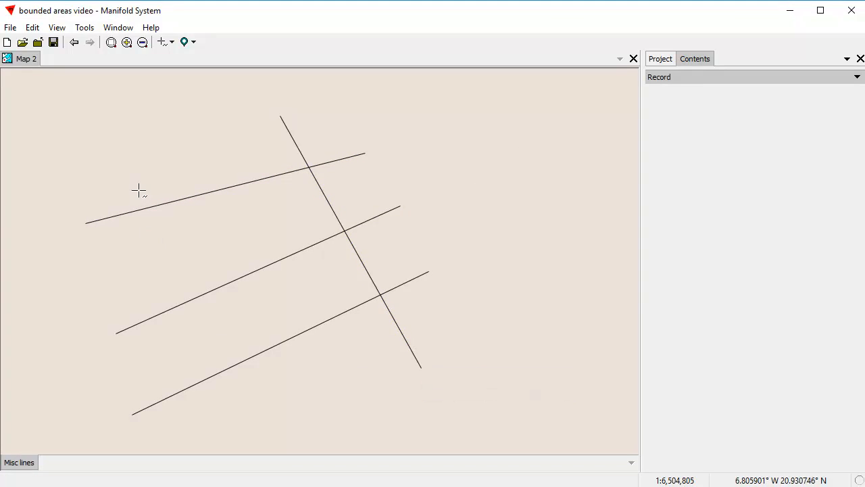
pyautogui.rightClick(255, 412)
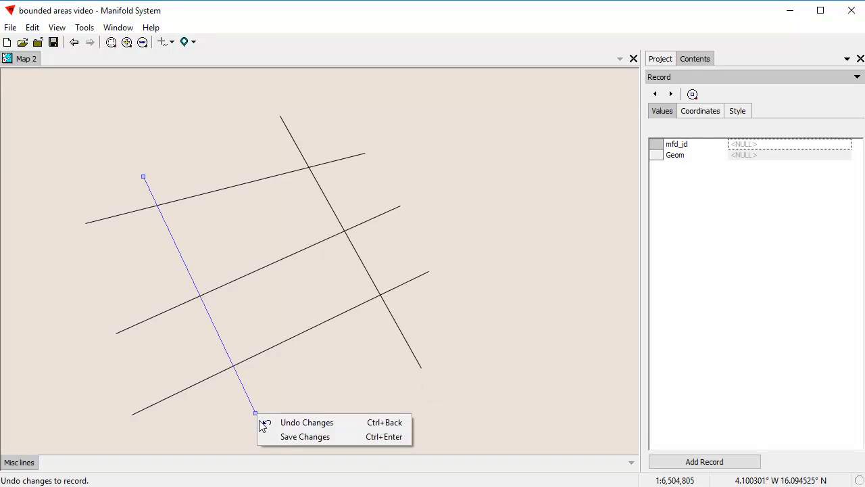
pyautogui.click(306, 421)
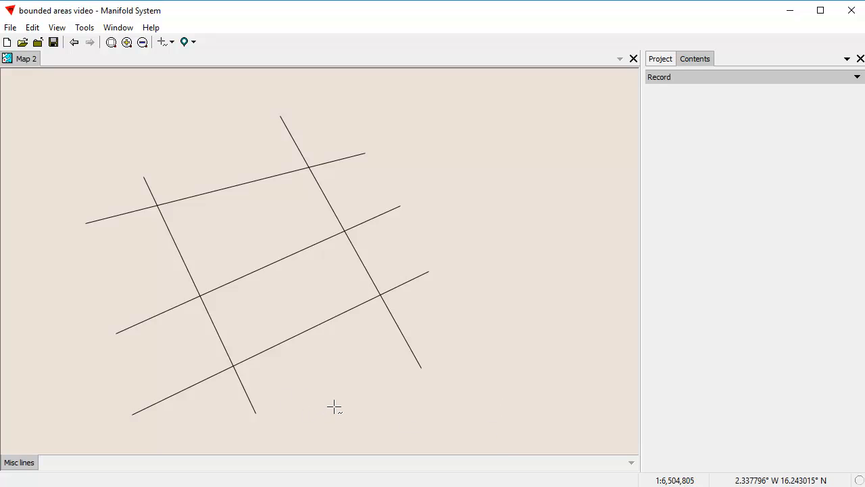
pyautogui.moveTo(332, 404)
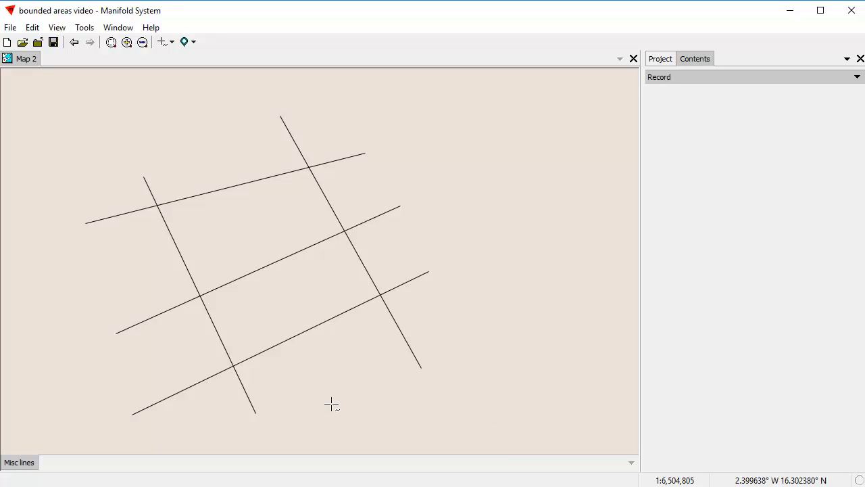
pyautogui.moveTo(311, 393)
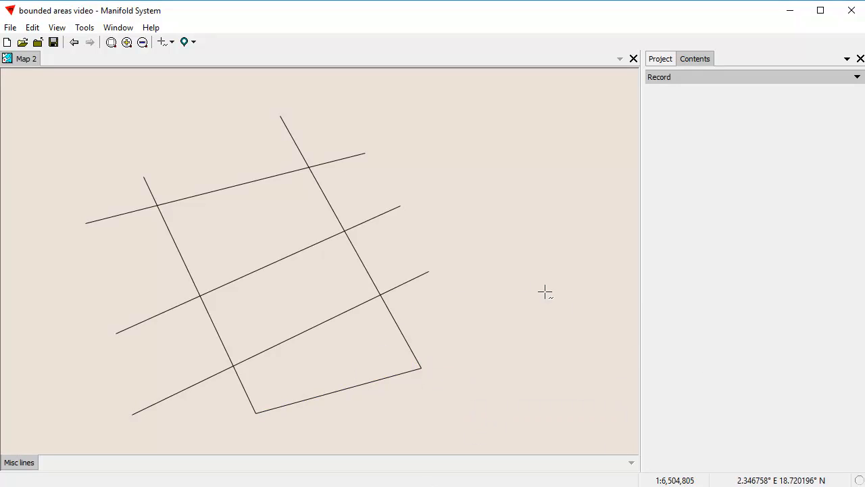
pyautogui.moveTo(167, 184)
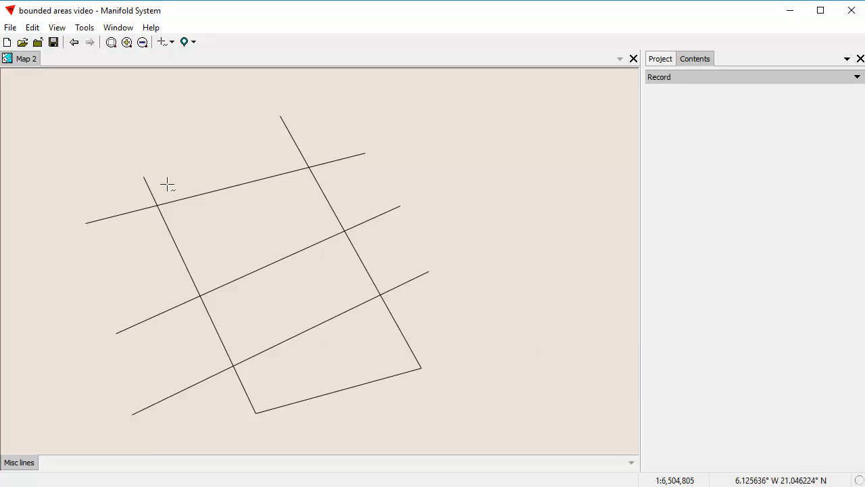
pyautogui.moveTo(240, 342)
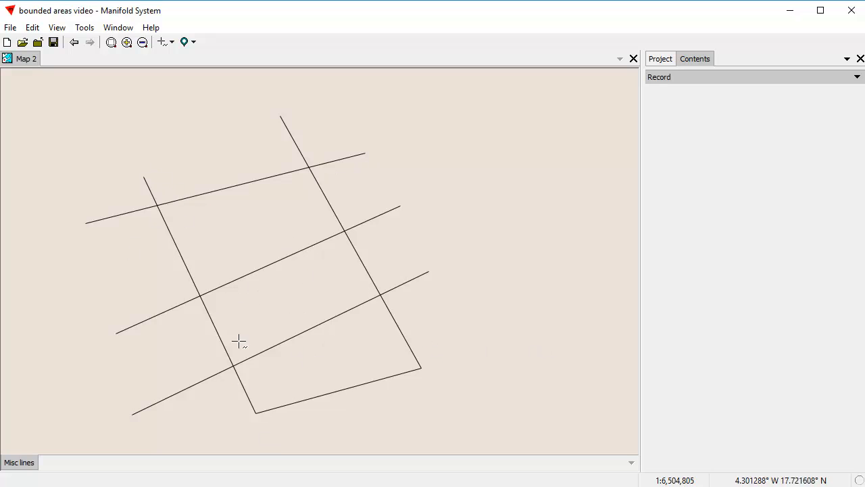
pyautogui.moveTo(409, 299)
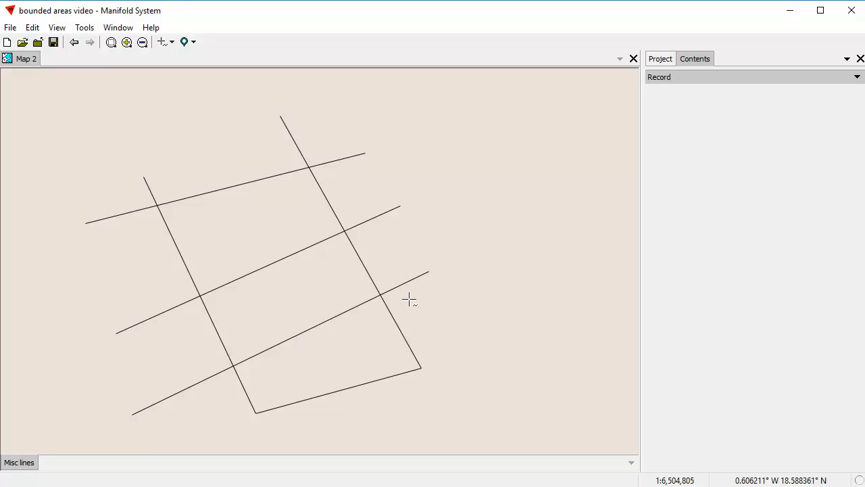
pyautogui.moveTo(346, 396)
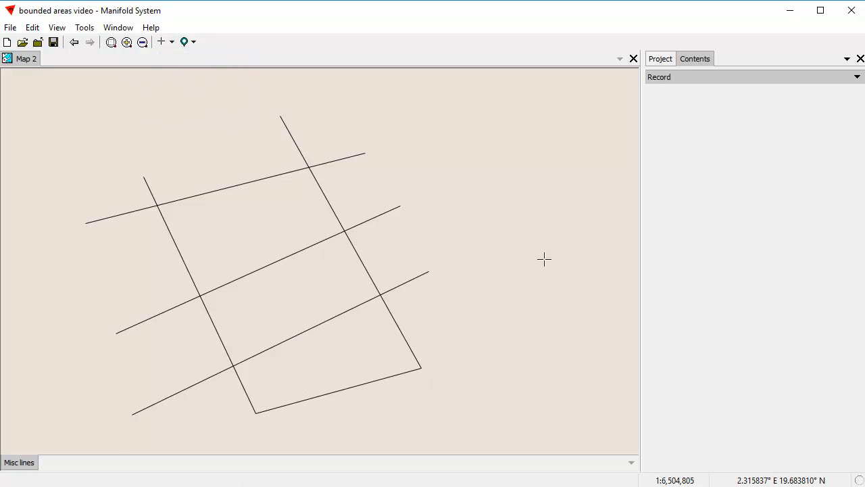
pyautogui.moveTo(731, 95)
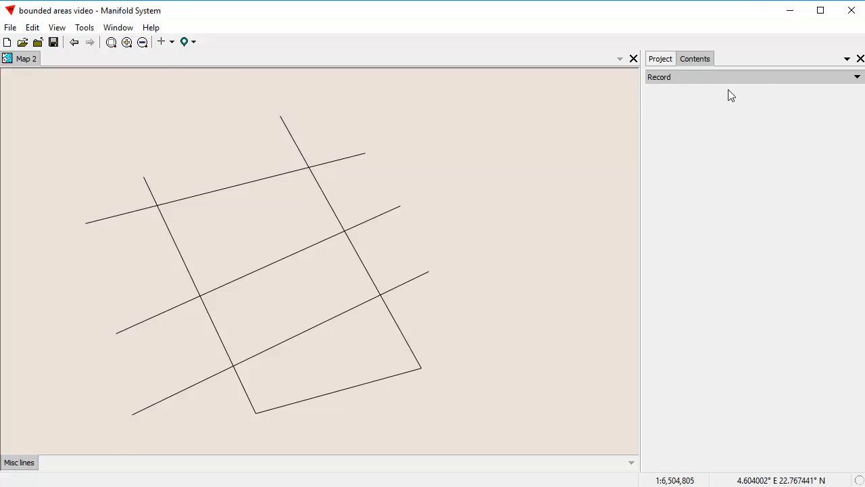
# Switch the side pane from Record to Transform
pyautogui.click(753, 77)
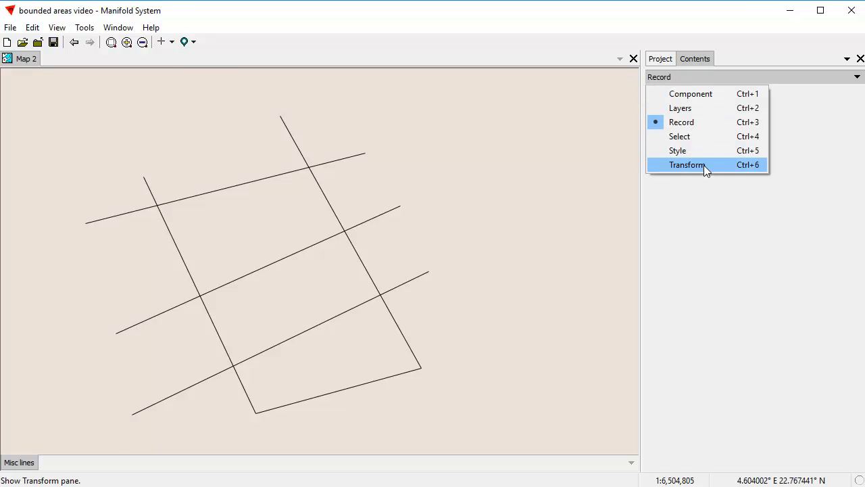
pyautogui.click(686, 164)
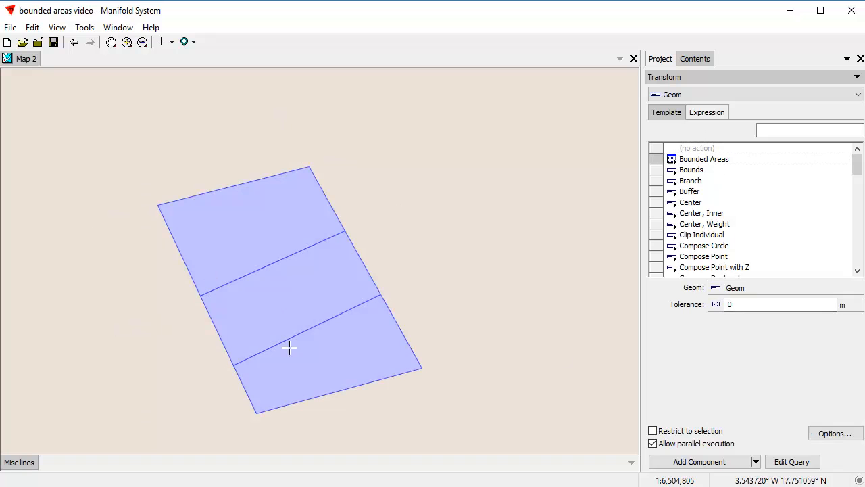
pyautogui.moveTo(723, 188)
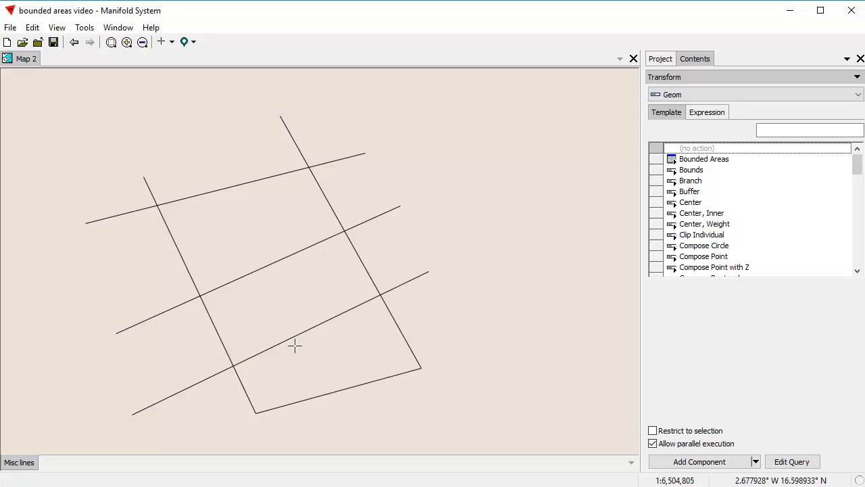
# Switch the editing mode to Create Line for the new middle road line
pyautogui.click(161, 42)
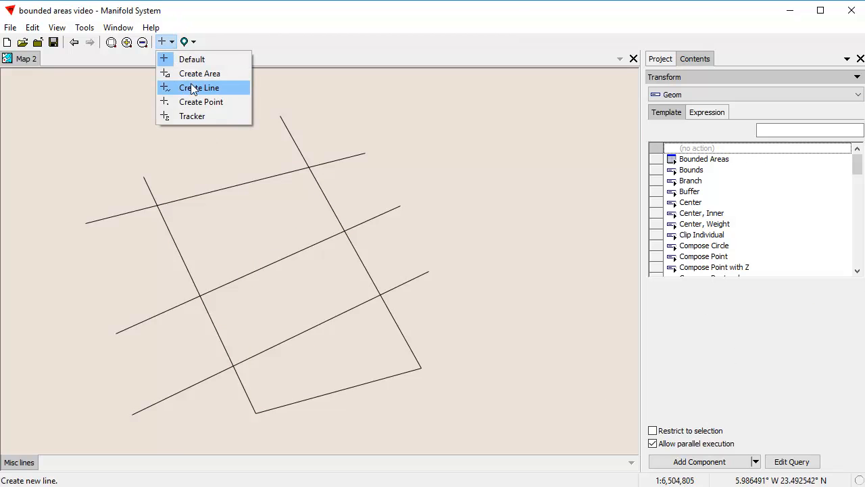
pyautogui.click(199, 87)
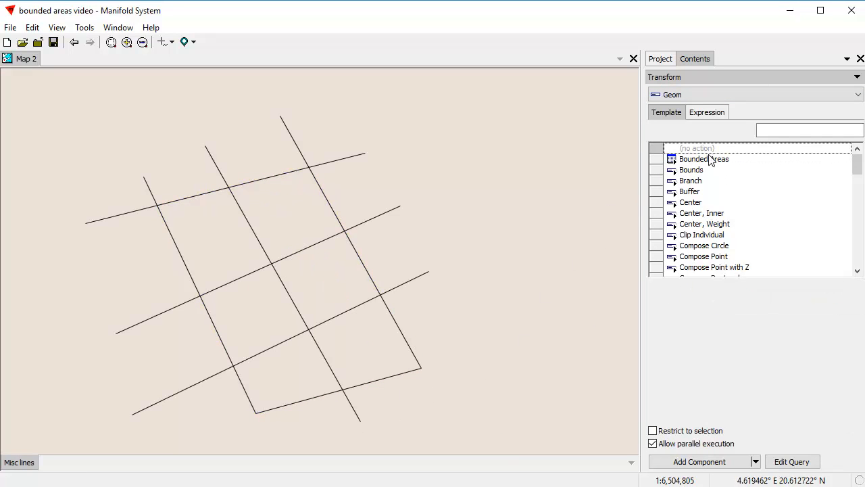
# Preview the Bounded Areas template on the Misc lines with tolerance 0
pyautogui.click(703, 159)
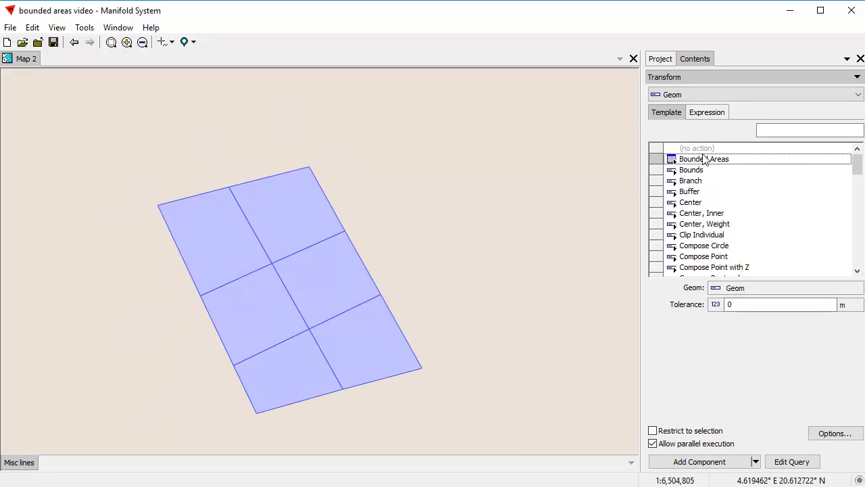
pyautogui.click(690, 170)
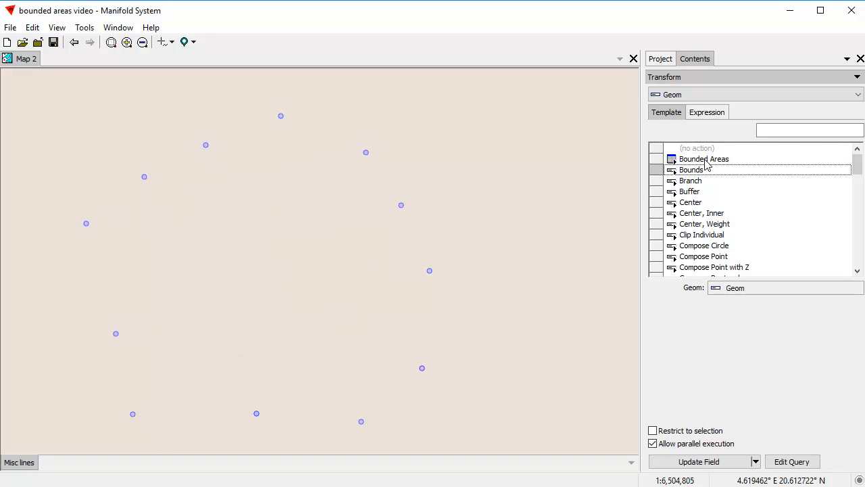
pyautogui.click(703, 158)
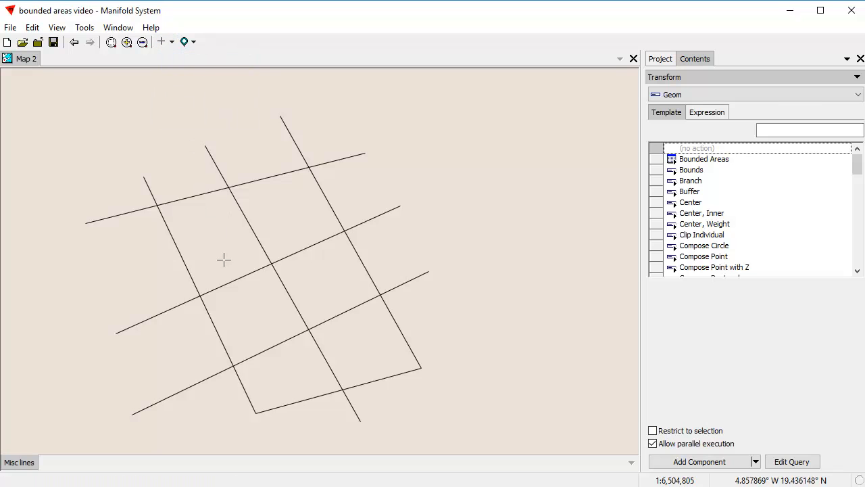
pyautogui.moveTo(311, 296)
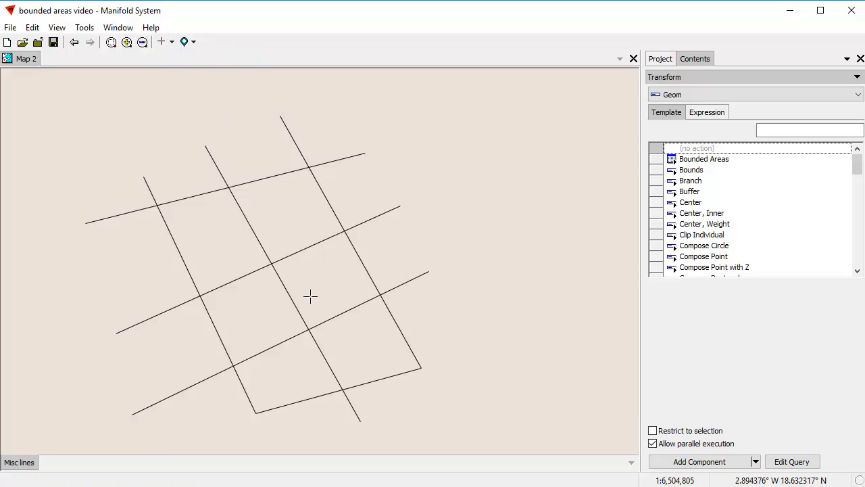
pyautogui.moveTo(173, 221)
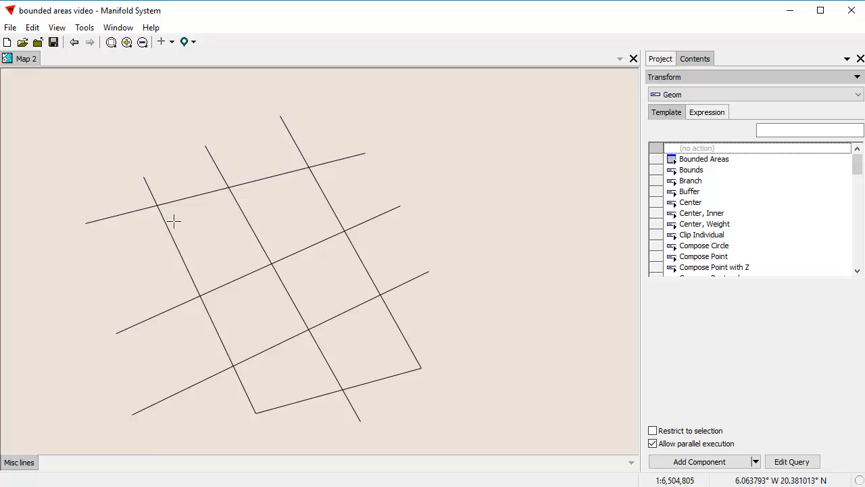
pyautogui.moveTo(126, 202)
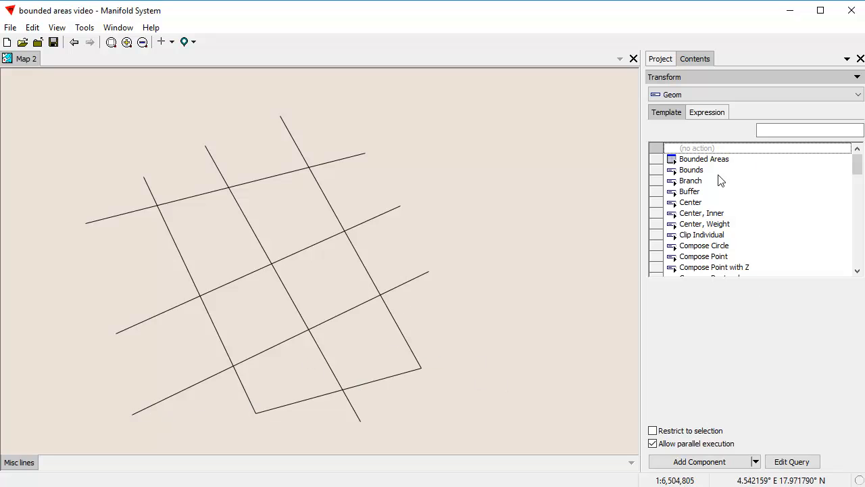
pyautogui.click(704, 159)
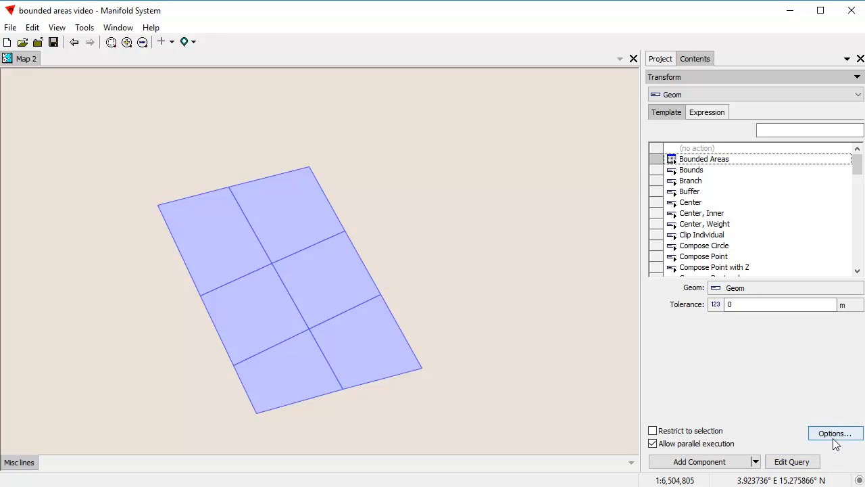
# Set output names to table 'lines bounds Table' and drawing 'lines bound'
pyautogui.click(834, 433)
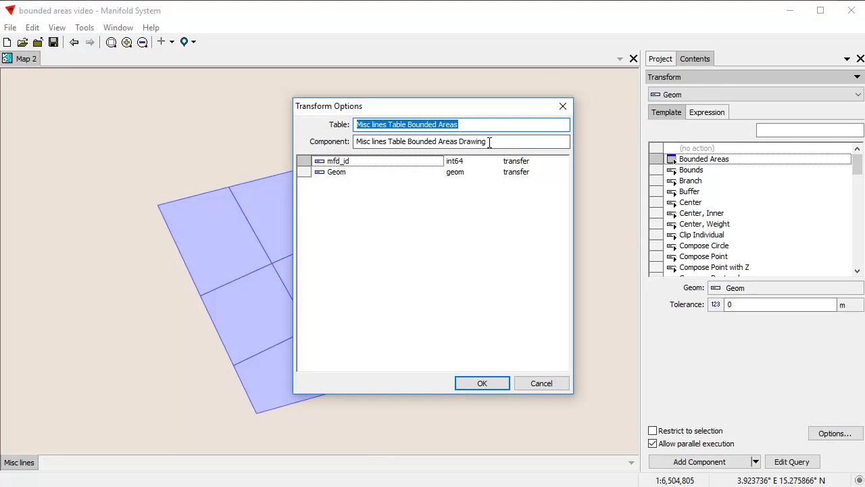
pyautogui.write('lines')
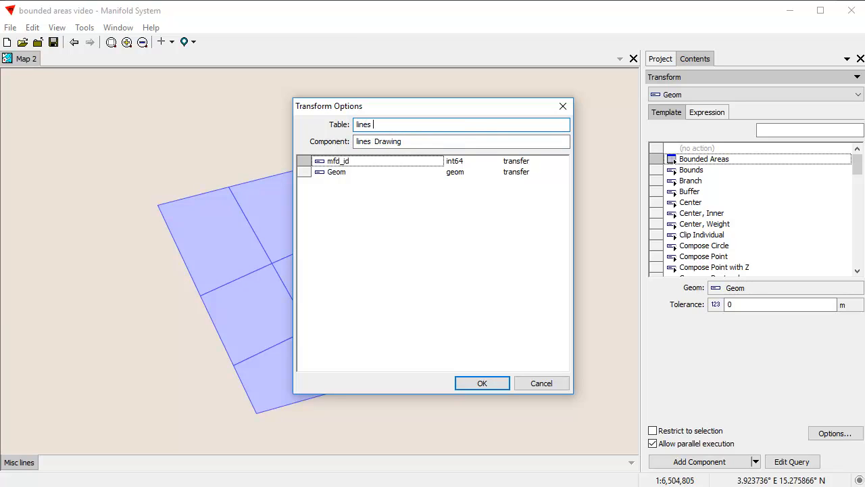
pyautogui.write('bounds Table')
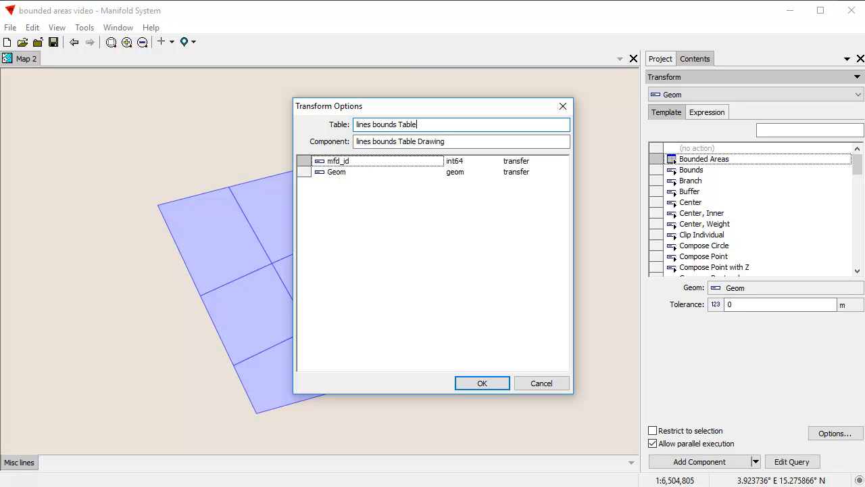
pyautogui.doubleClick(422, 141)
pyautogui.write('lines bound')
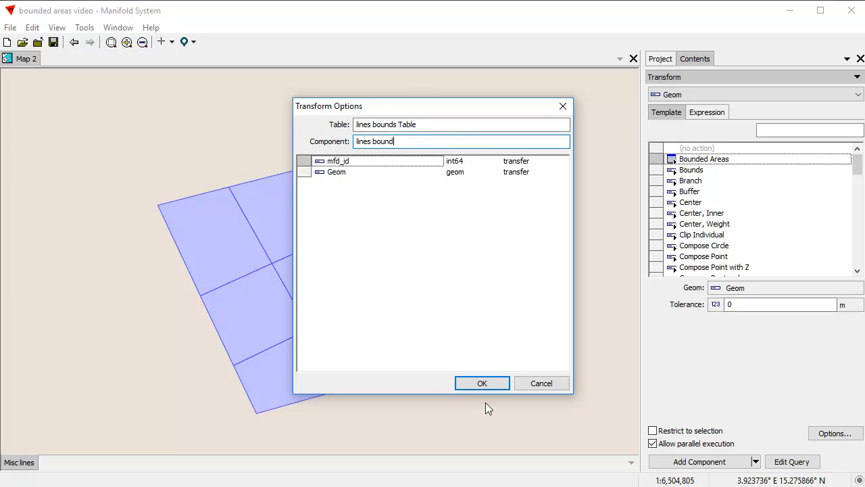
pyautogui.click(482, 382)
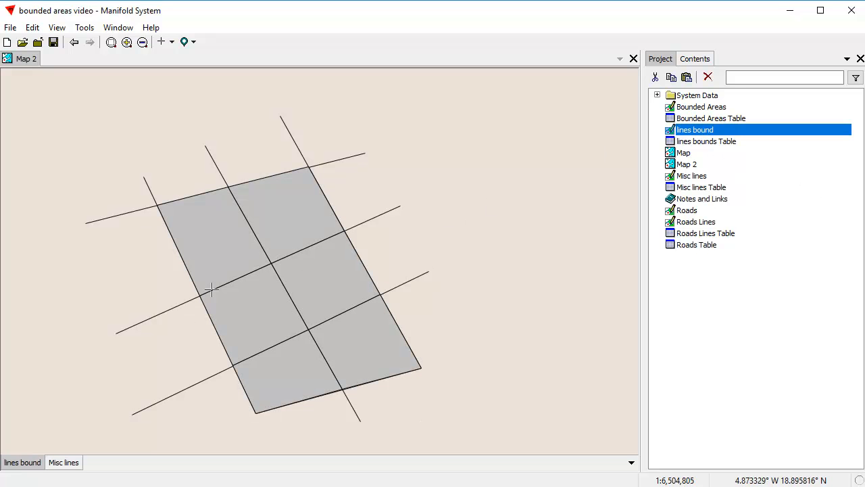
pyautogui.moveTo(154, 177)
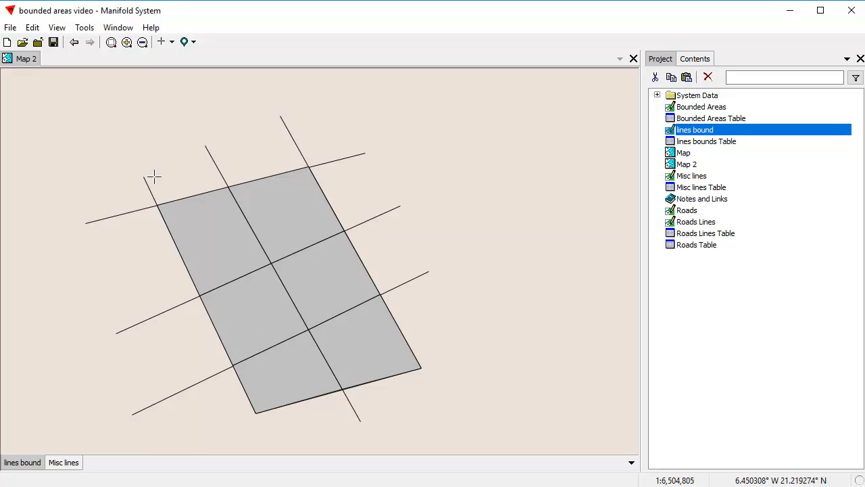
pyautogui.moveTo(497, 369)
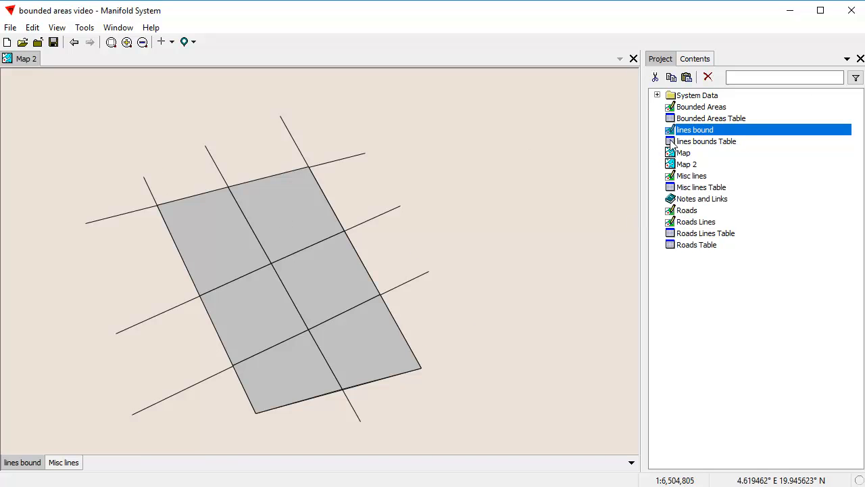
pyautogui.moveTo(684, 156)
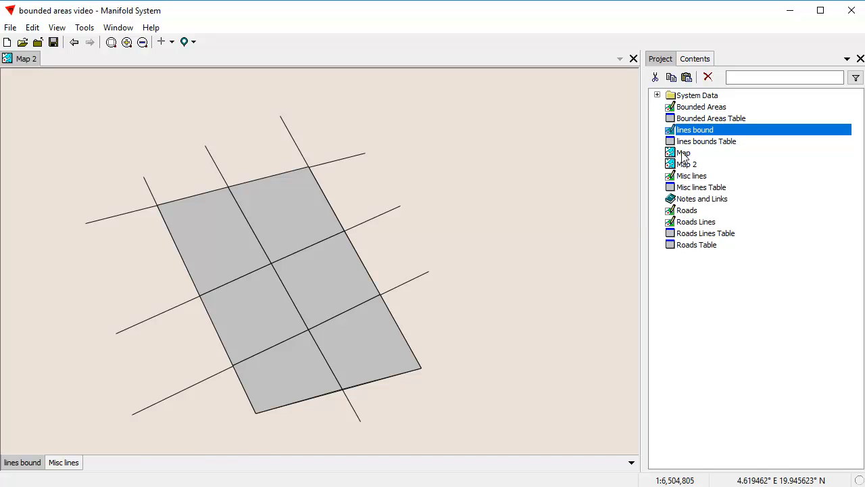
# Select the road network Map in the Project pane
pyautogui.click(684, 152)
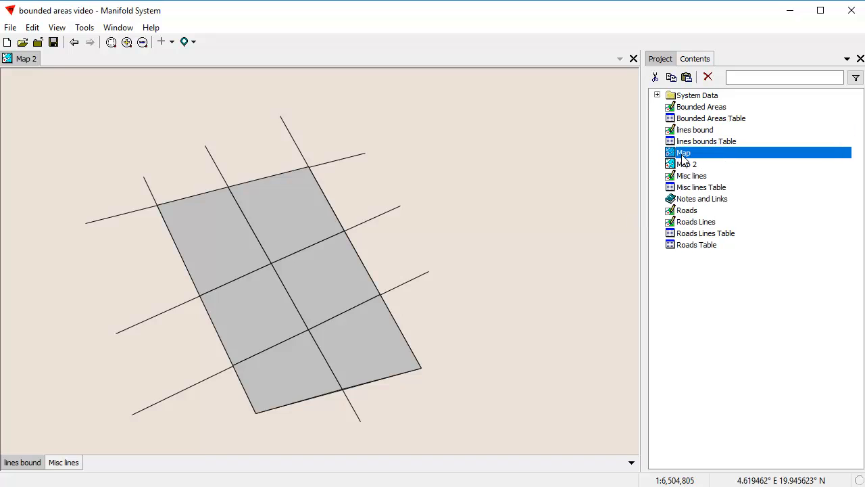
# Open the road network Map in its own tab
pyautogui.doubleClick(684, 152)
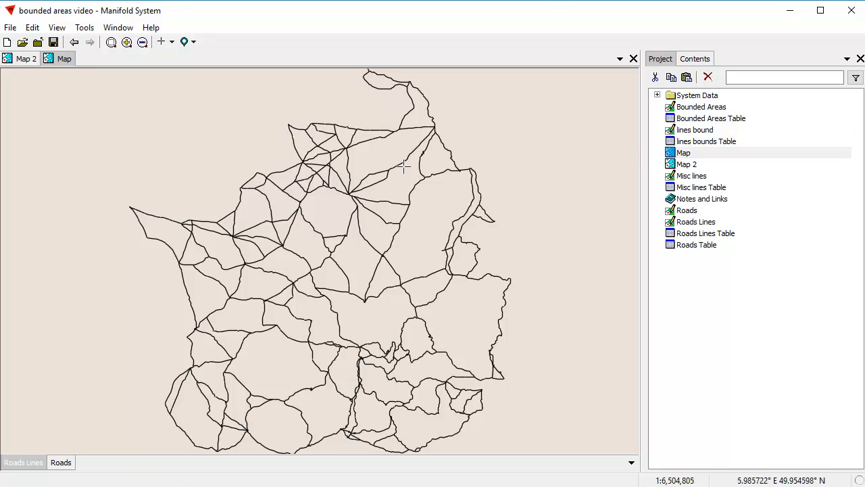
pyautogui.moveTo(479, 420)
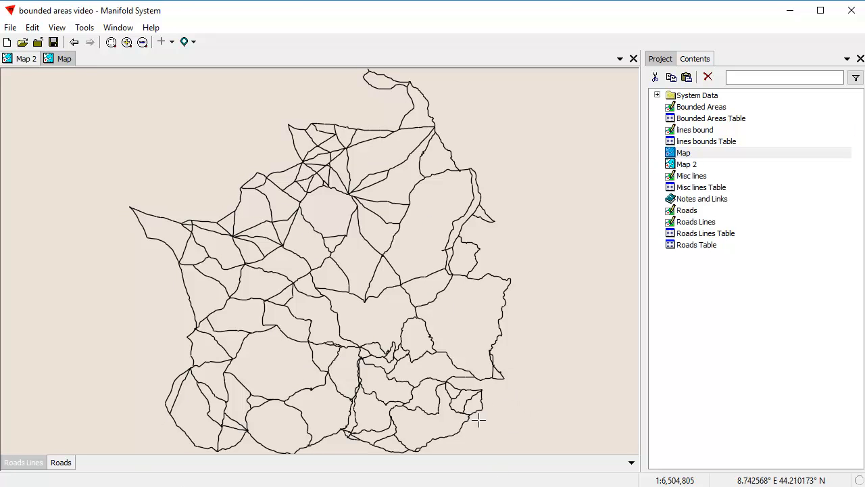
pyautogui.moveTo(506, 396)
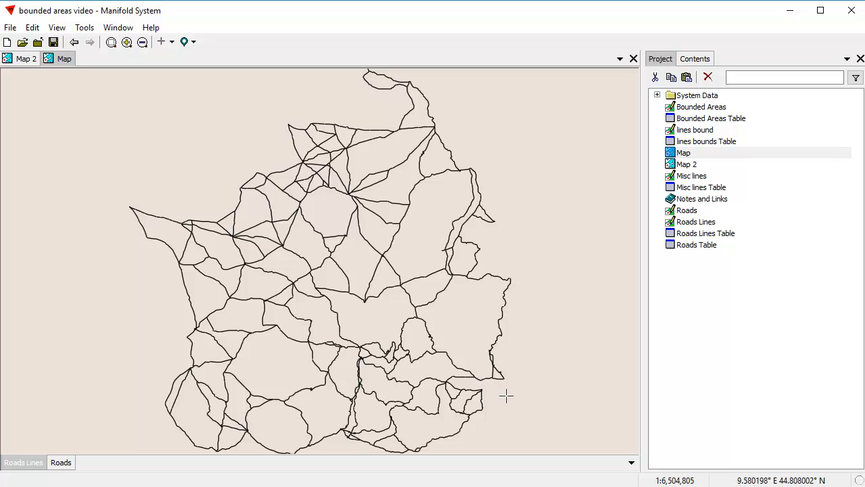
pyautogui.moveTo(419, 256)
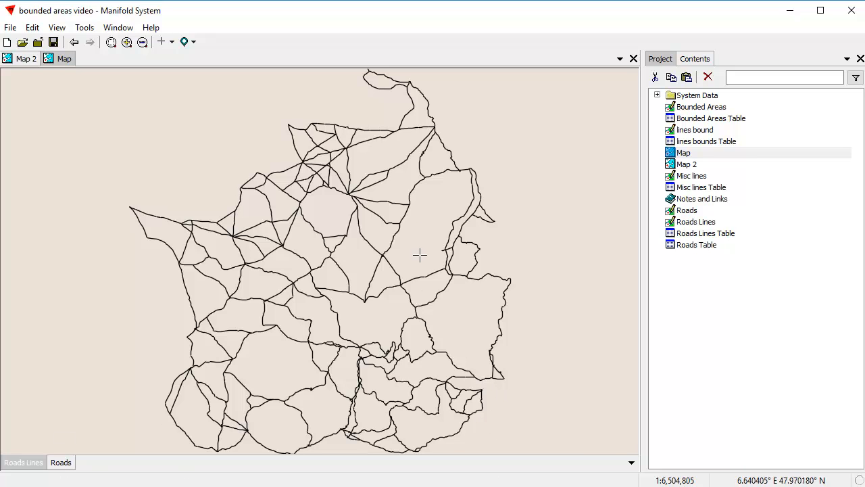
pyautogui.moveTo(275, 382)
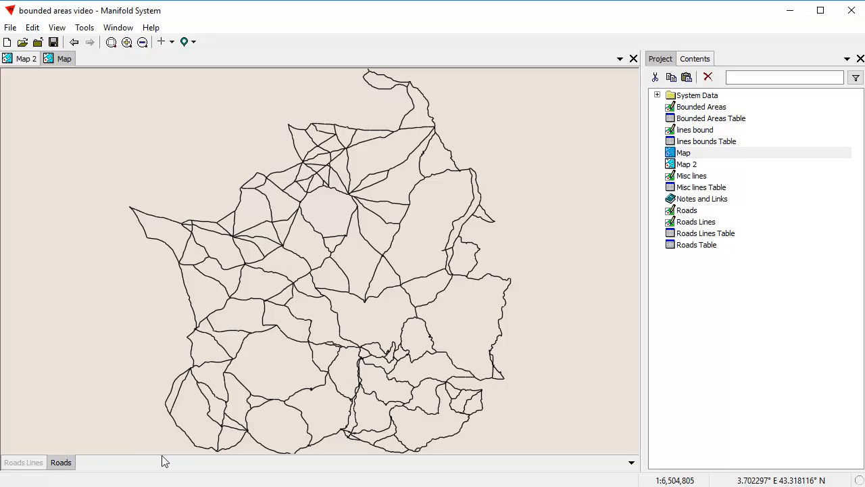
pyautogui.moveTo(64, 473)
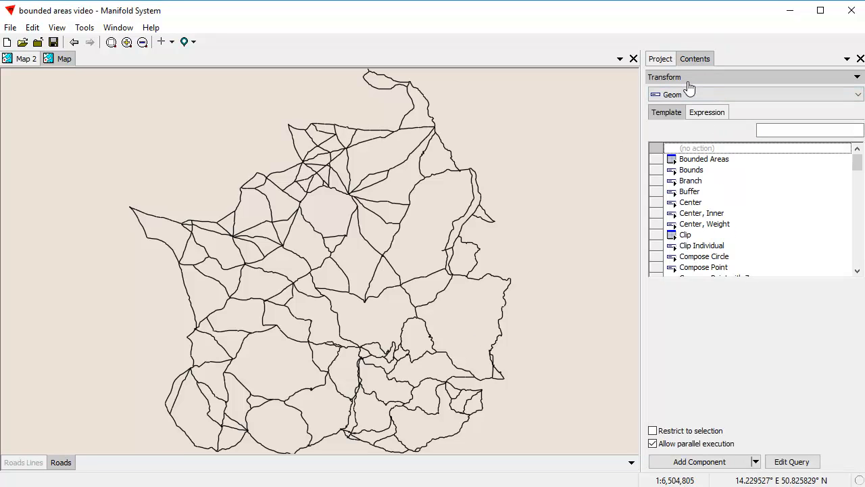
# Preview the Bounded Areas template on the Roads layer
pyautogui.click(704, 158)
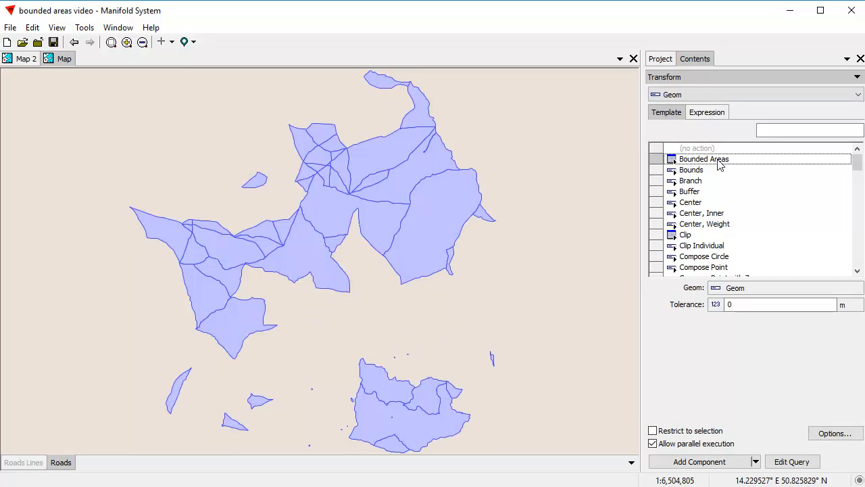
pyautogui.moveTo(351, 385)
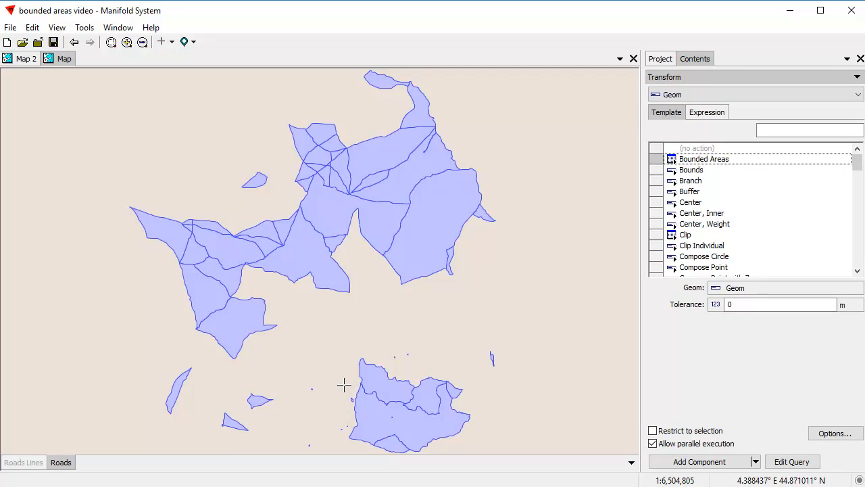
pyautogui.moveTo(433, 392)
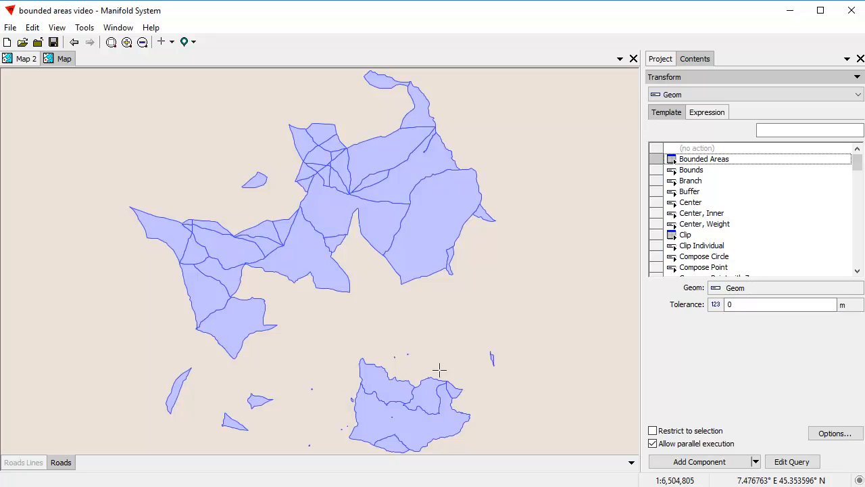
pyautogui.moveTo(430, 356)
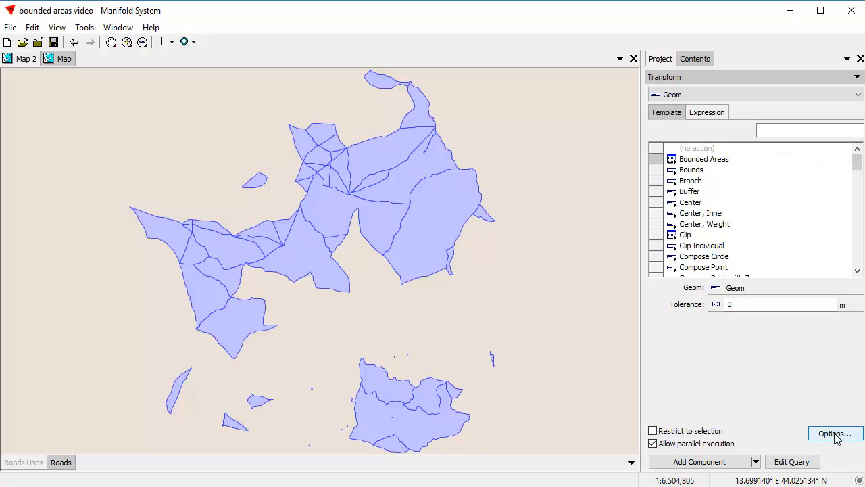
# Keep the default Roads Table Bounded Areas output names in Options
pyautogui.click(834, 433)
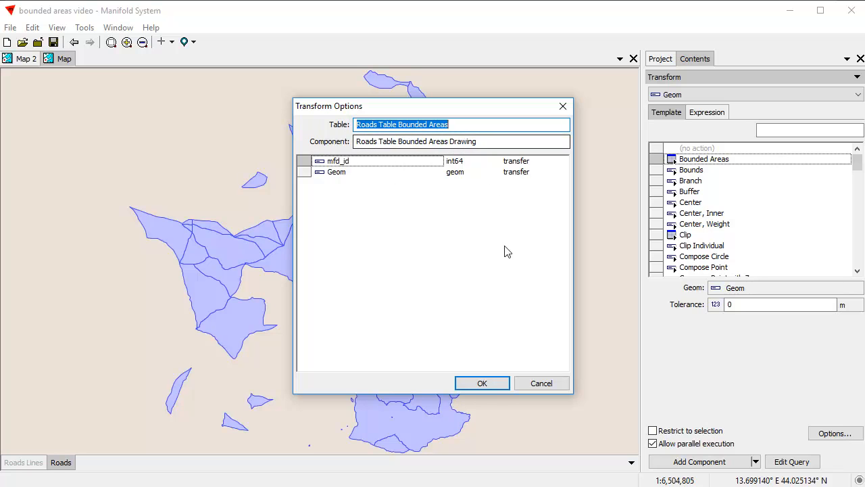
pyautogui.click(481, 382)
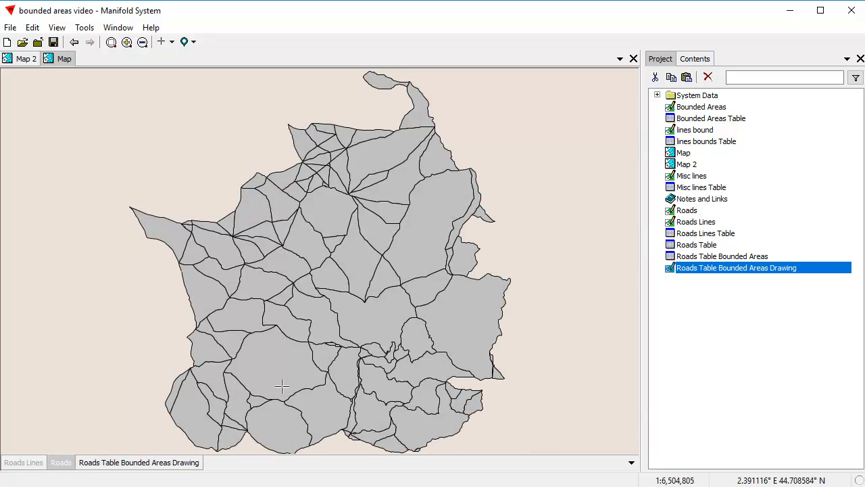
pyautogui.moveTo(340, 301)
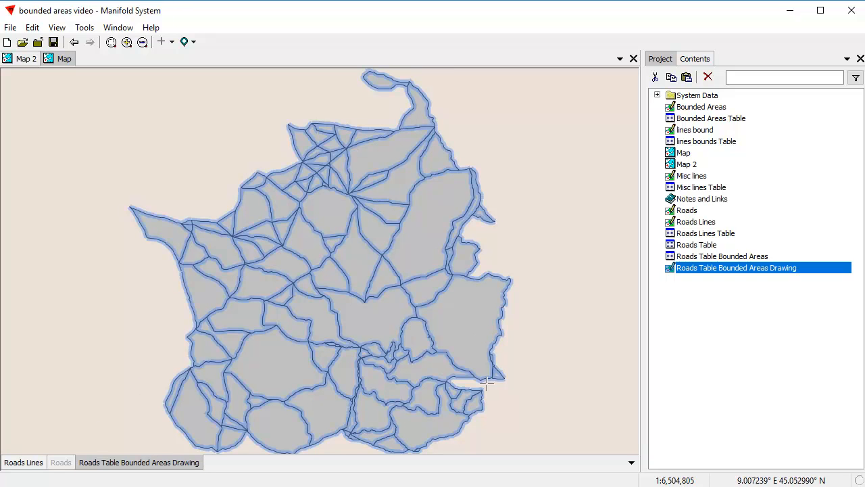
pyautogui.moveTo(319, 203)
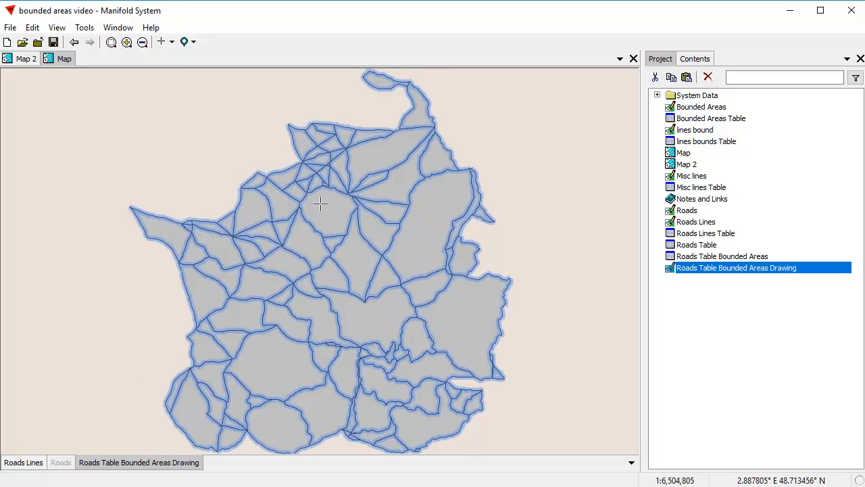
pyautogui.moveTo(367, 232)
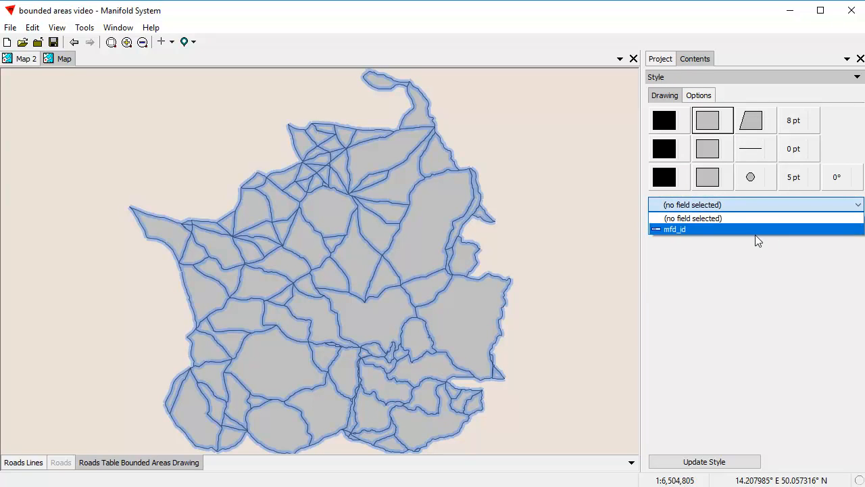
# Colour the areas by mfd_id in five equal-interval red-to-blue classes
pyautogui.click(674, 229)
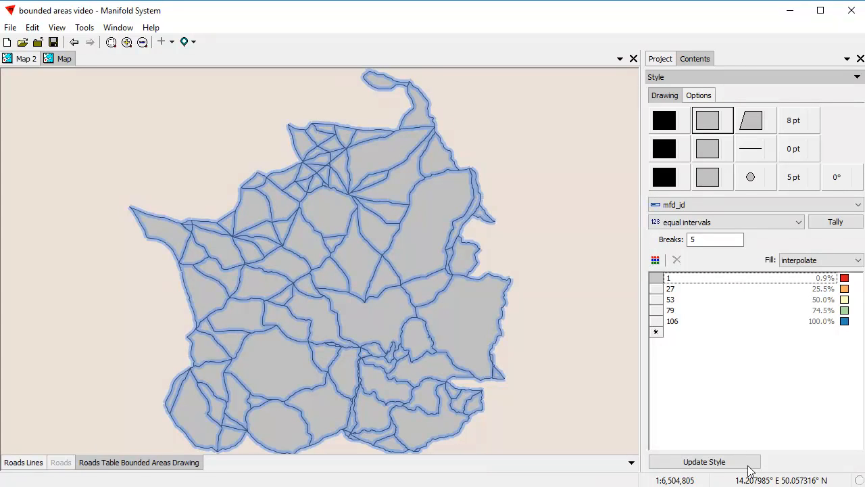
pyautogui.click(704, 461)
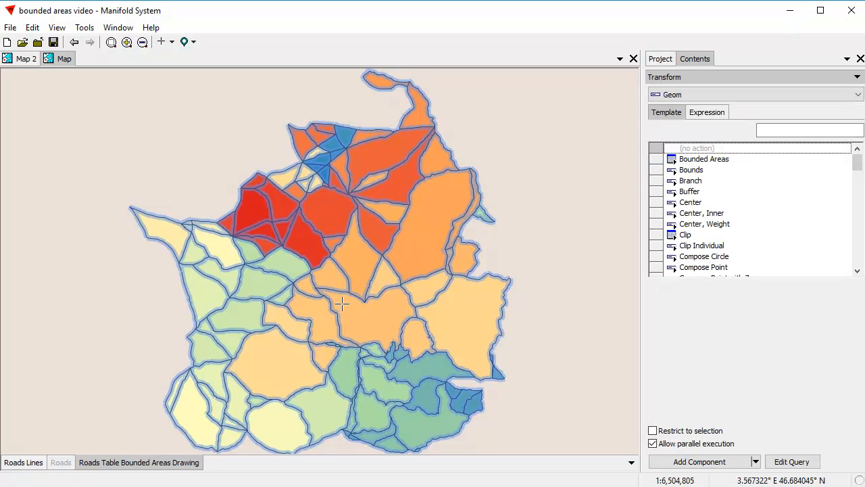
pyautogui.moveTo(457, 315)
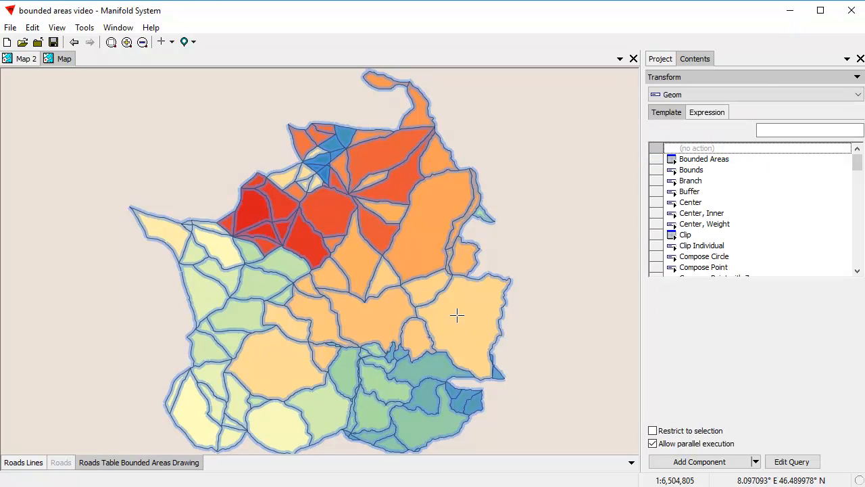
pyautogui.moveTo(485, 332)
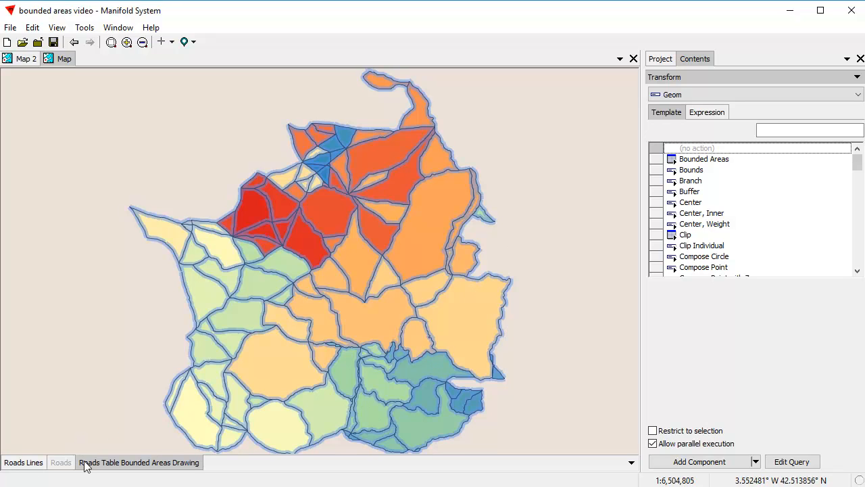
# Delete the bounded areas layer from the map, then delete the selected short road segment
pyautogui.rightClick(138, 462)
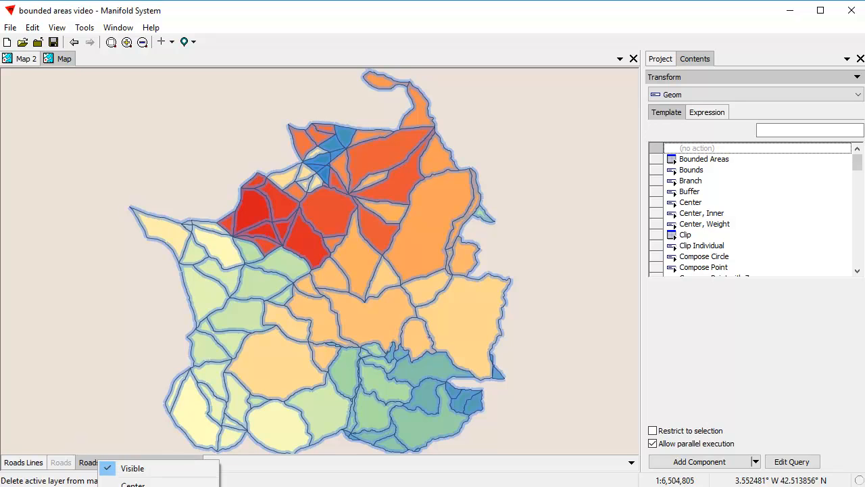
pyautogui.click(132, 468)
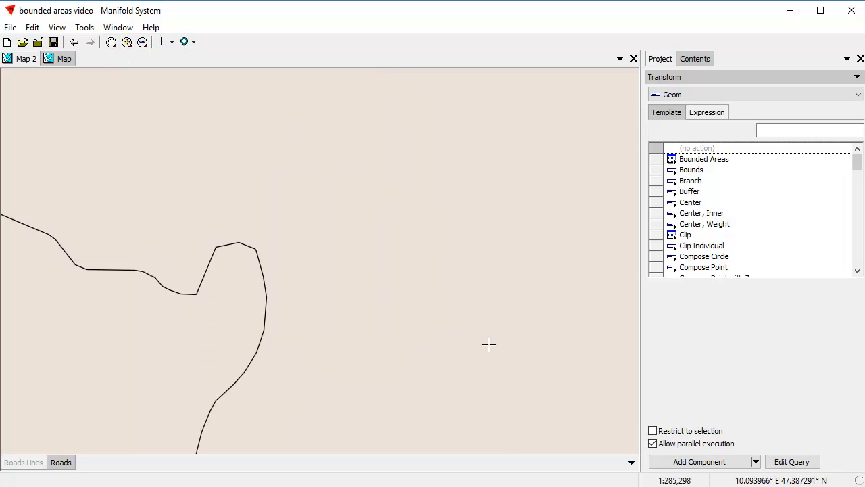
pyautogui.moveTo(231, 242)
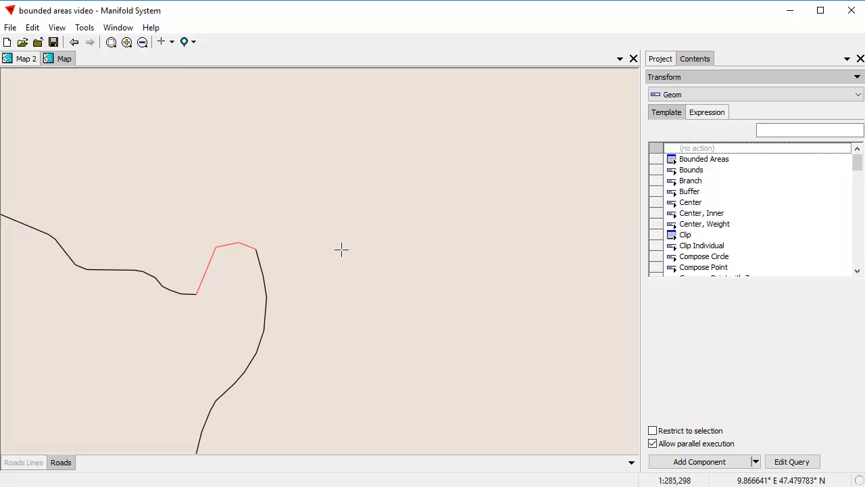
pyautogui.click(31, 27)
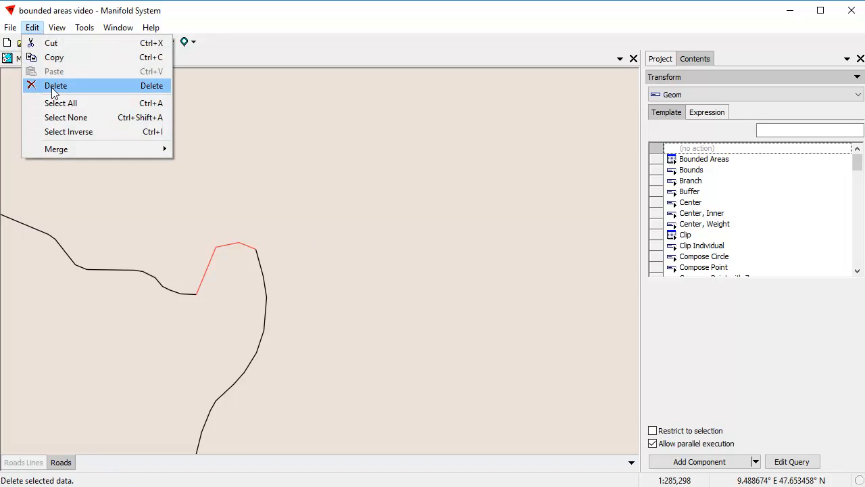
pyautogui.click(56, 85)
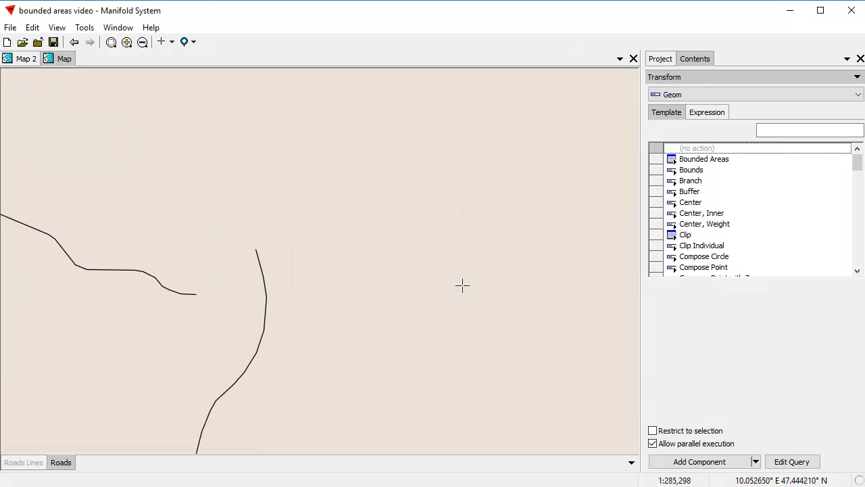
pyautogui.moveTo(170, 336)
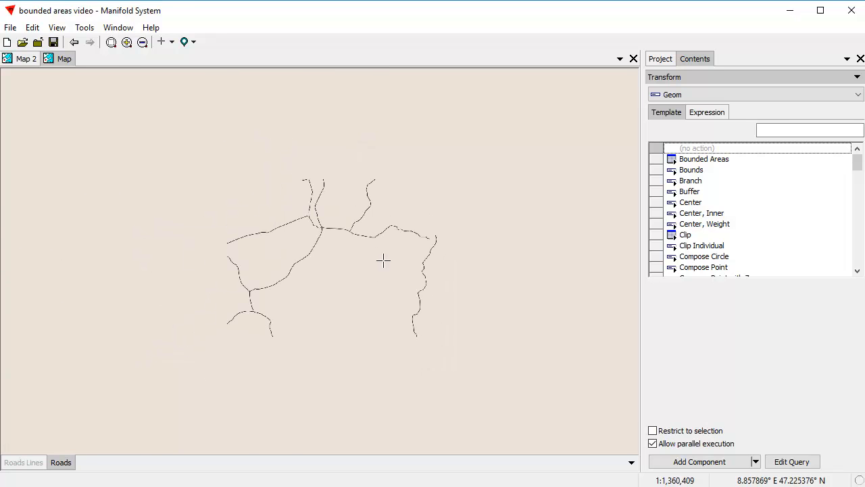
# Zoom out until the full Roads drawing, with the eastern road gap, is visible
pyautogui.scroll(-3)
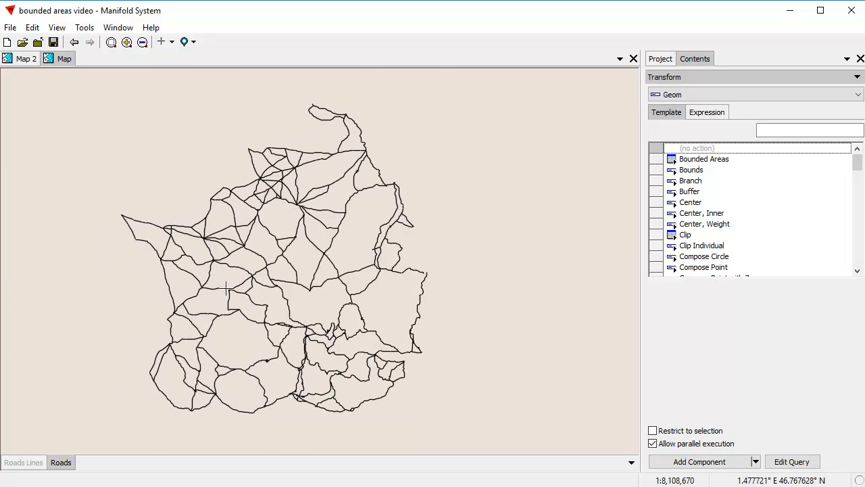
pyautogui.scroll(-3)
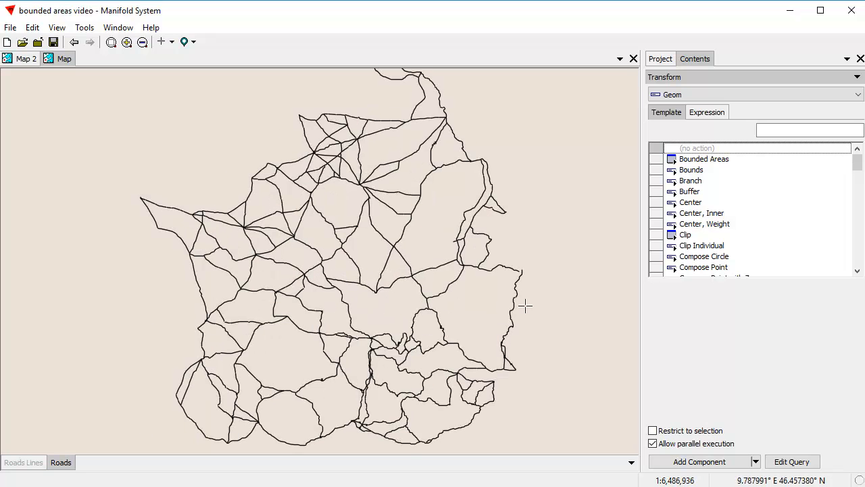
pyautogui.moveTo(539, 293)
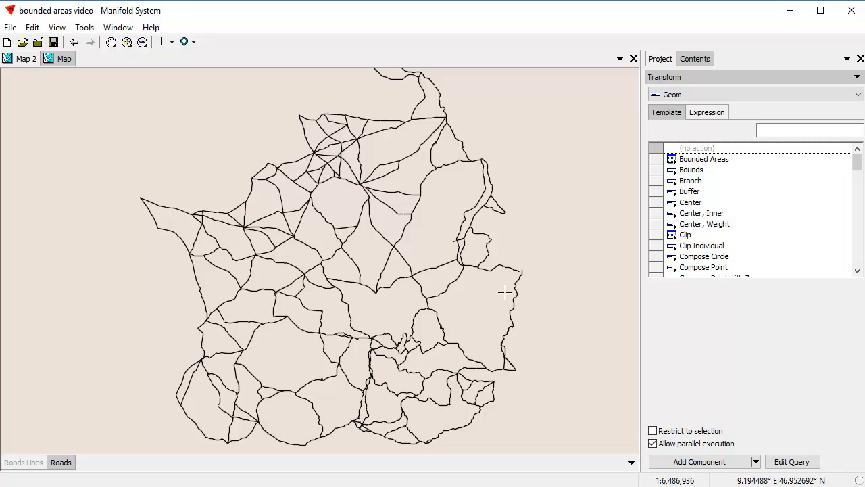
pyautogui.moveTo(727, 168)
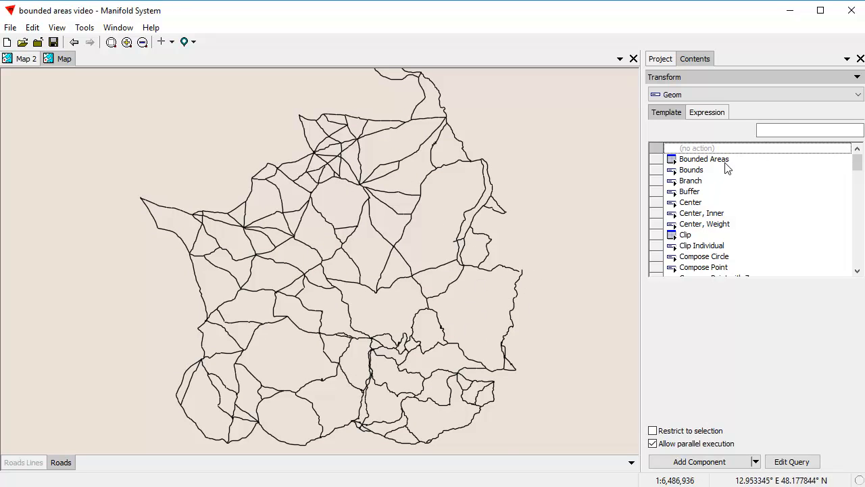
# Create a Bounded Areas drawing from the edited roads, add it to the map, and show Roads Lines
pyautogui.click(703, 158)
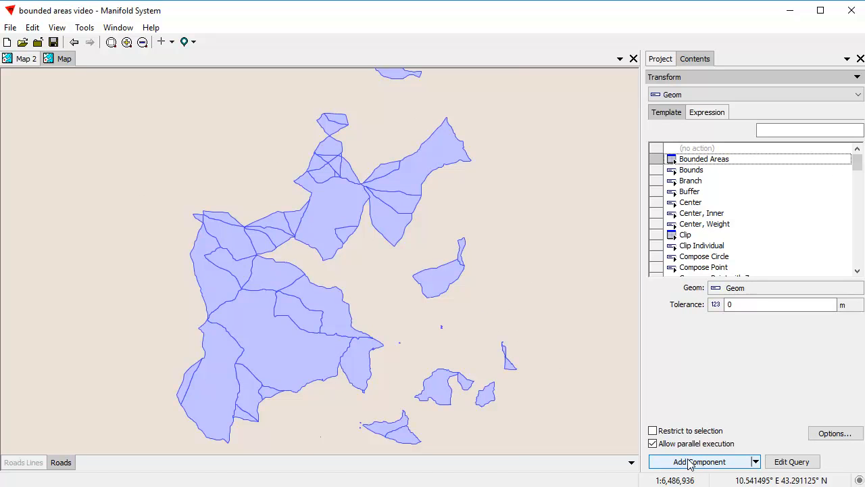
pyautogui.click(699, 461)
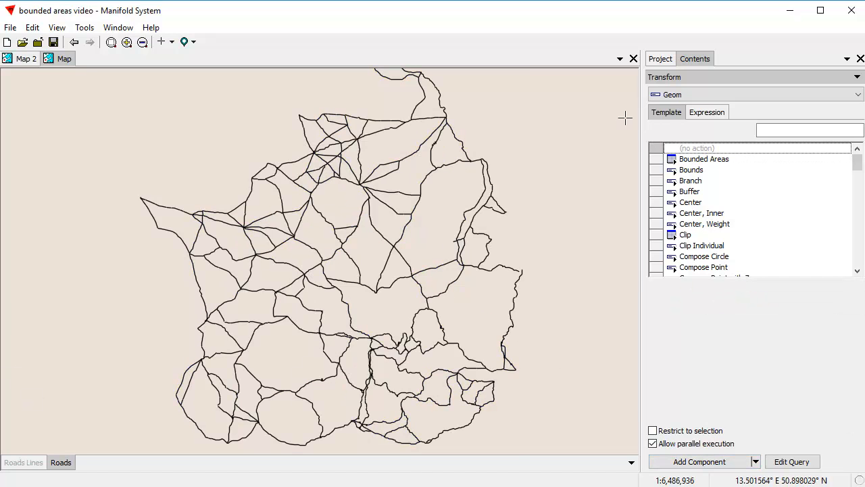
pyautogui.click(660, 58)
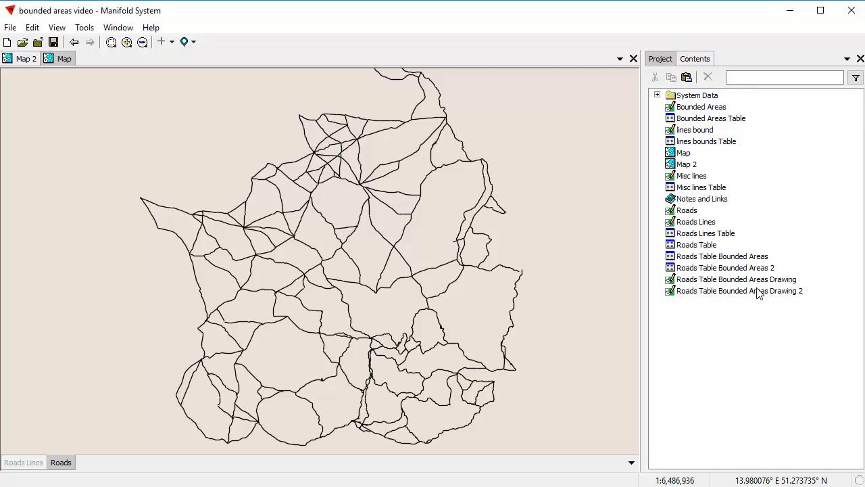
pyautogui.click(739, 291)
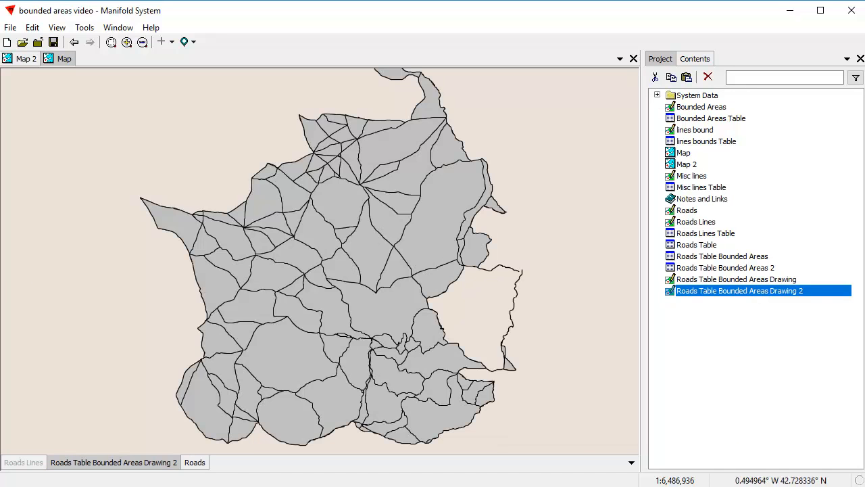
pyautogui.click(23, 462)
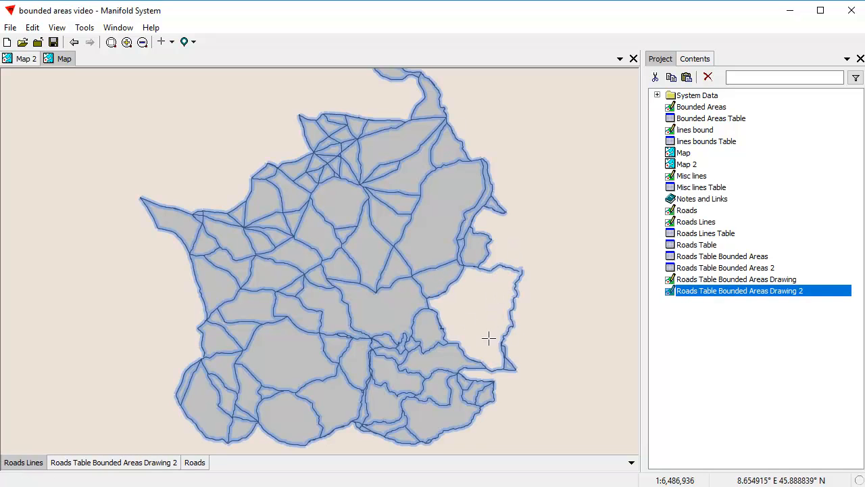
pyautogui.moveTo(515, 274)
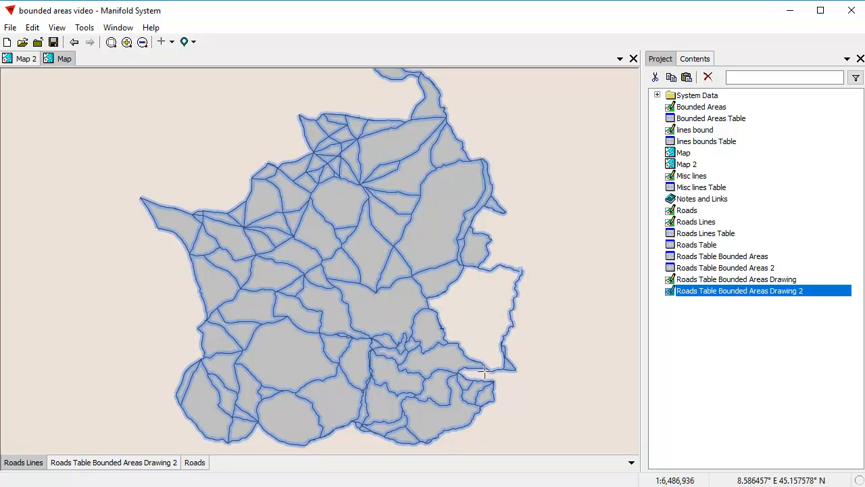
pyautogui.moveTo(489, 338)
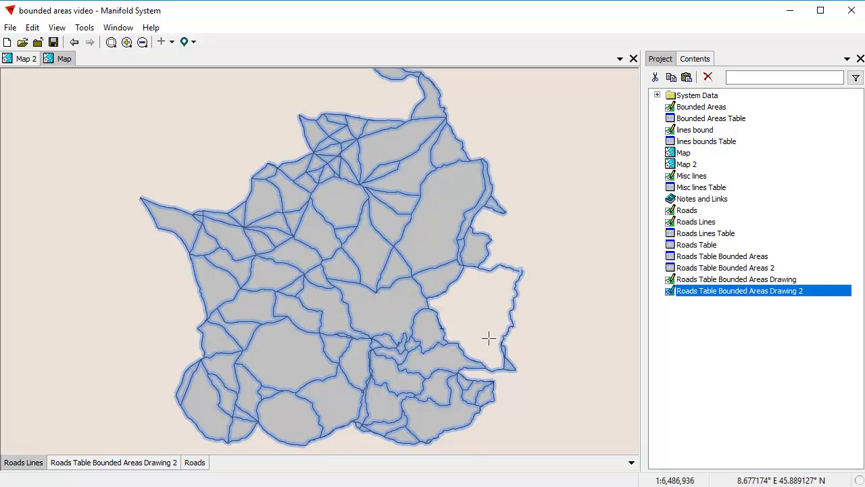
pyautogui.moveTo(588, 378)
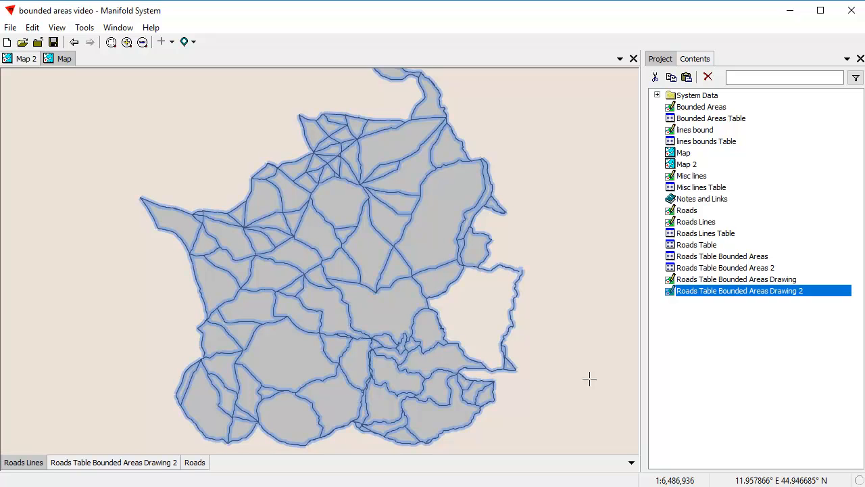
pyautogui.moveTo(532, 264)
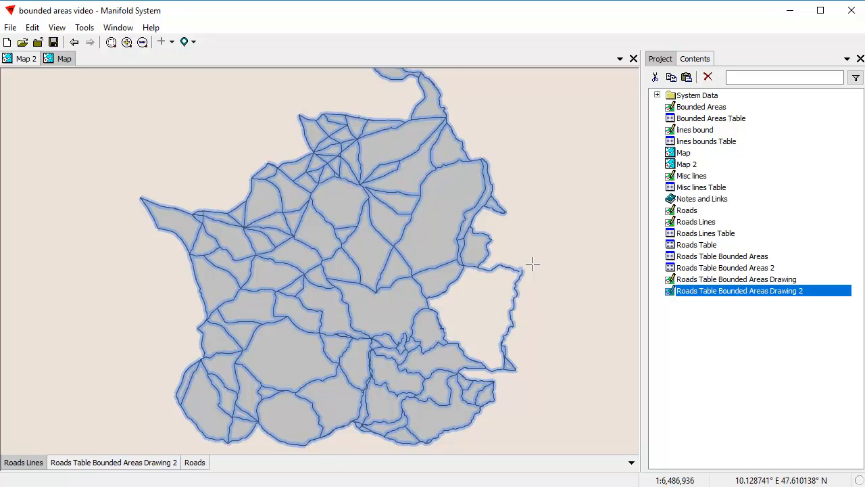
pyautogui.moveTo(568, 323)
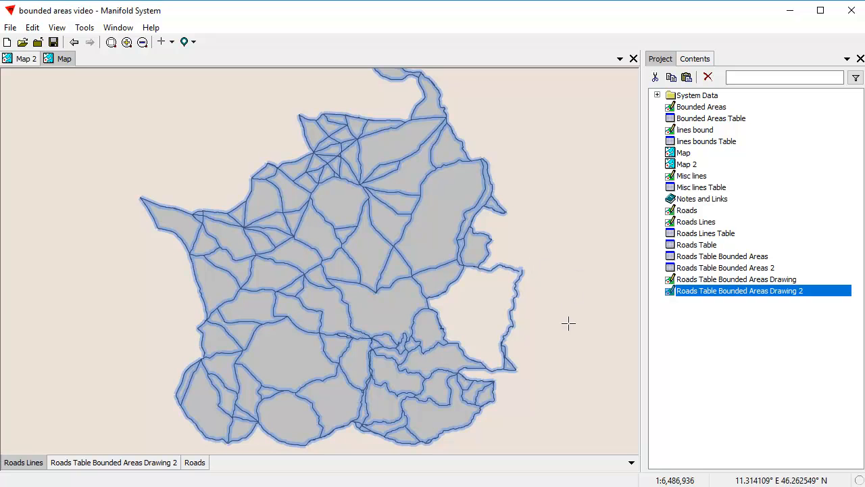
pyautogui.moveTo(582, 374)
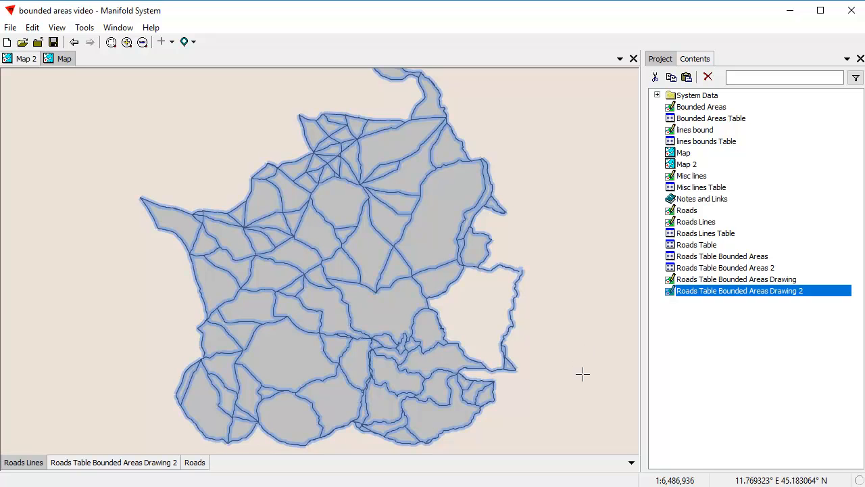